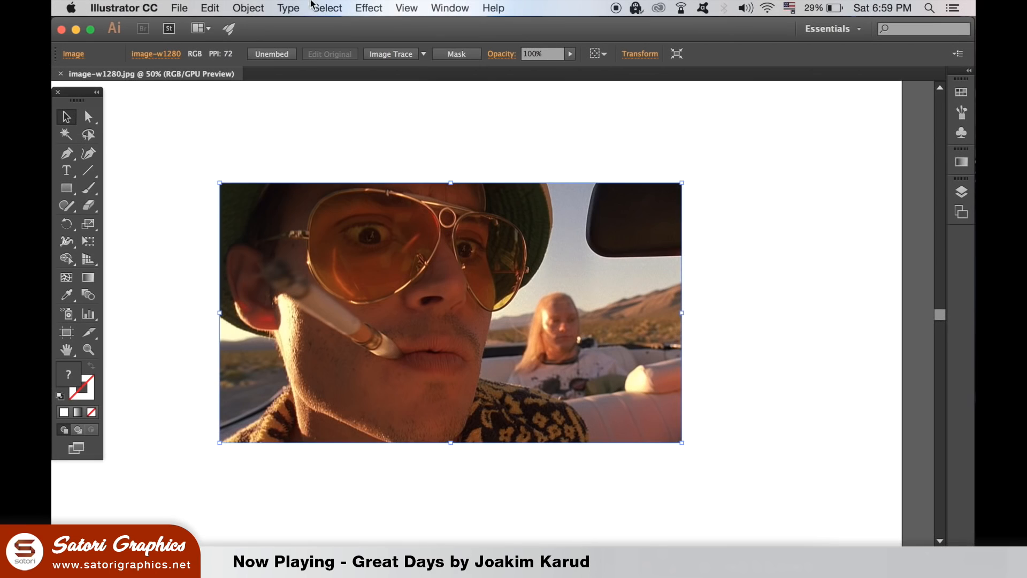
Step: Lock the placed reference photo via Object > Lock > Selection
click(248, 8)
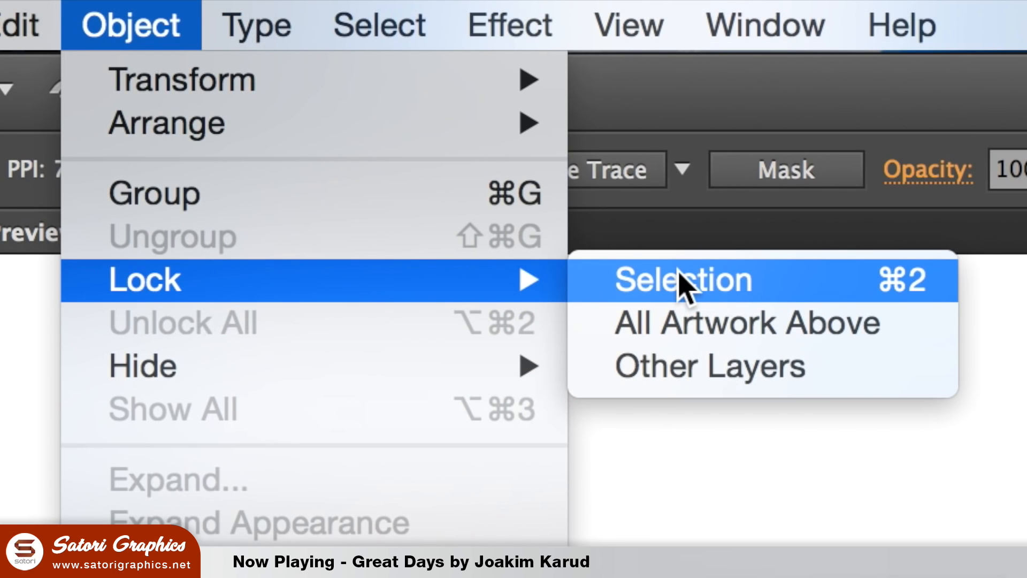
click(687, 280)
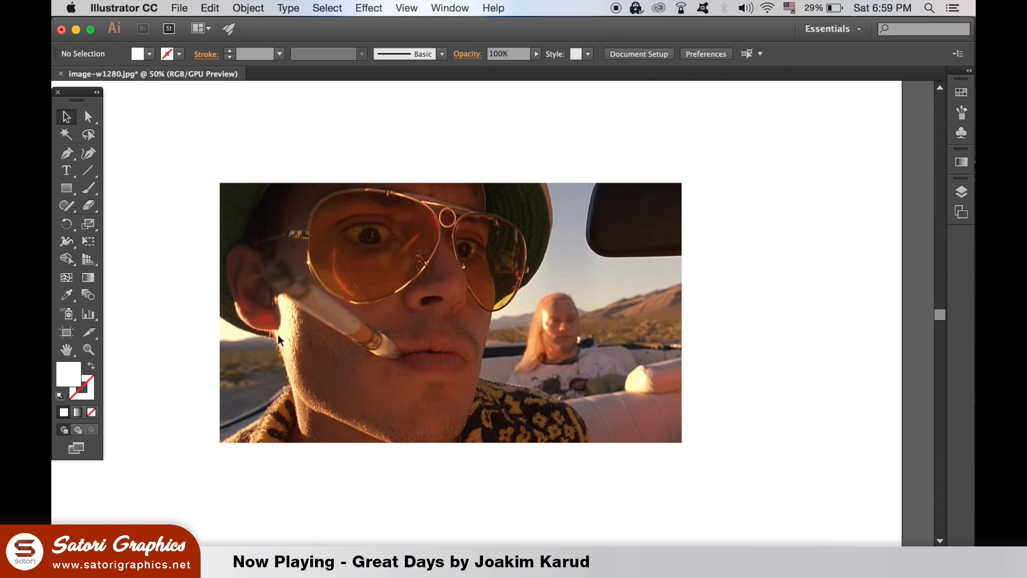
mouse_move(331, 261)
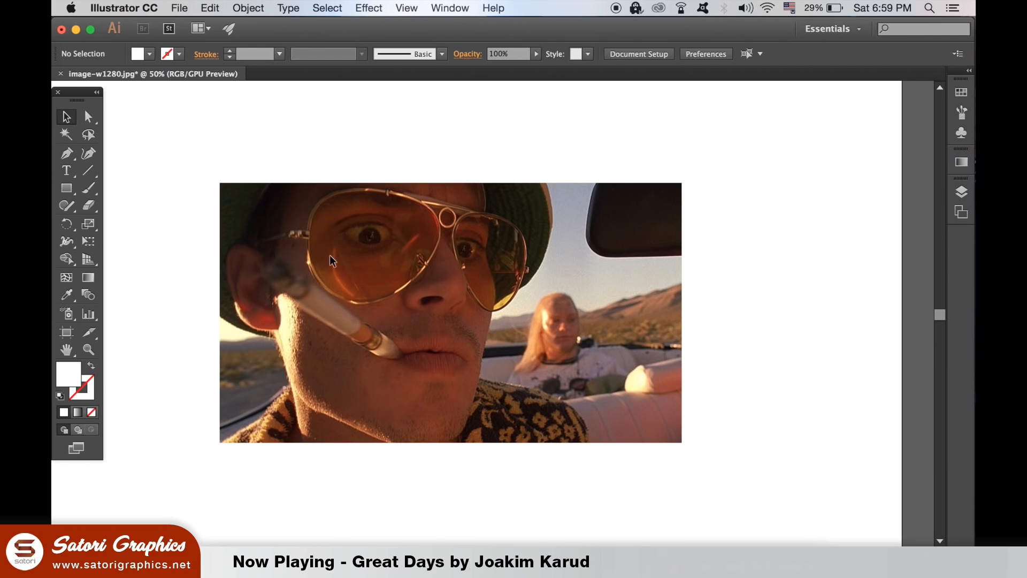
mouse_move(298, 188)
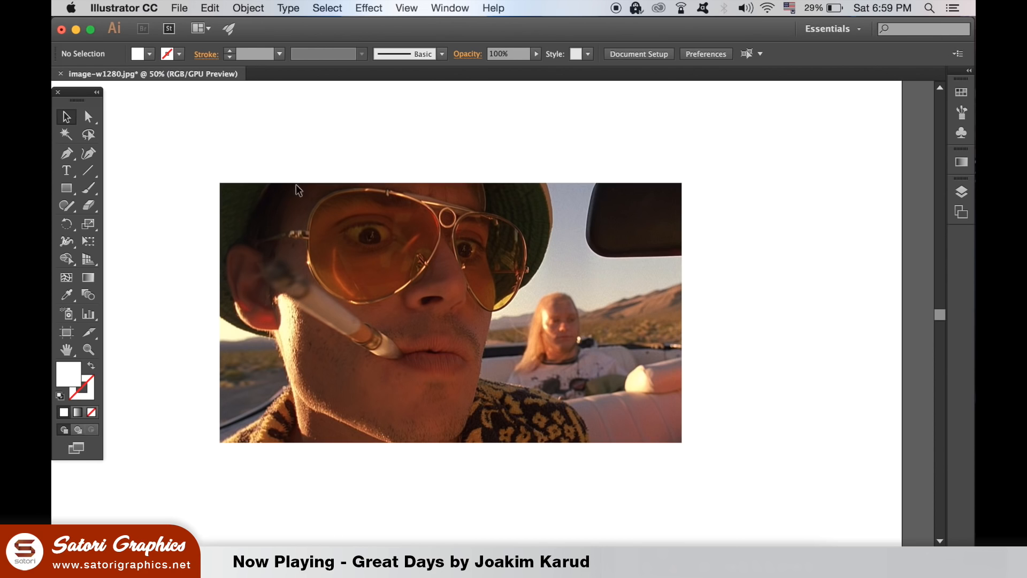
mouse_move(288, 262)
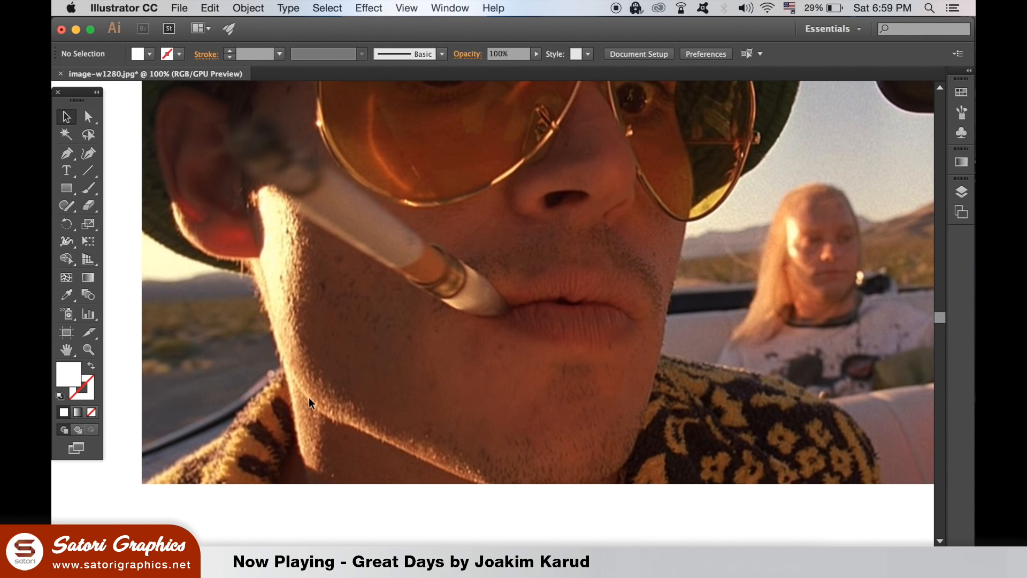
Step: With the Pen tool, trace a path along the line where the lips meet
click(67, 153)
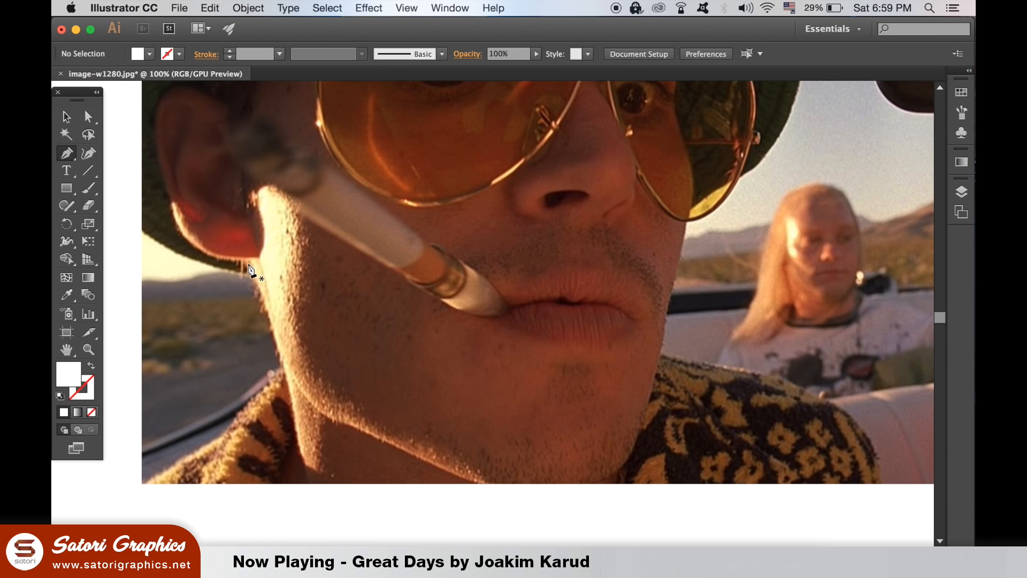
drag(256, 269, 281, 484)
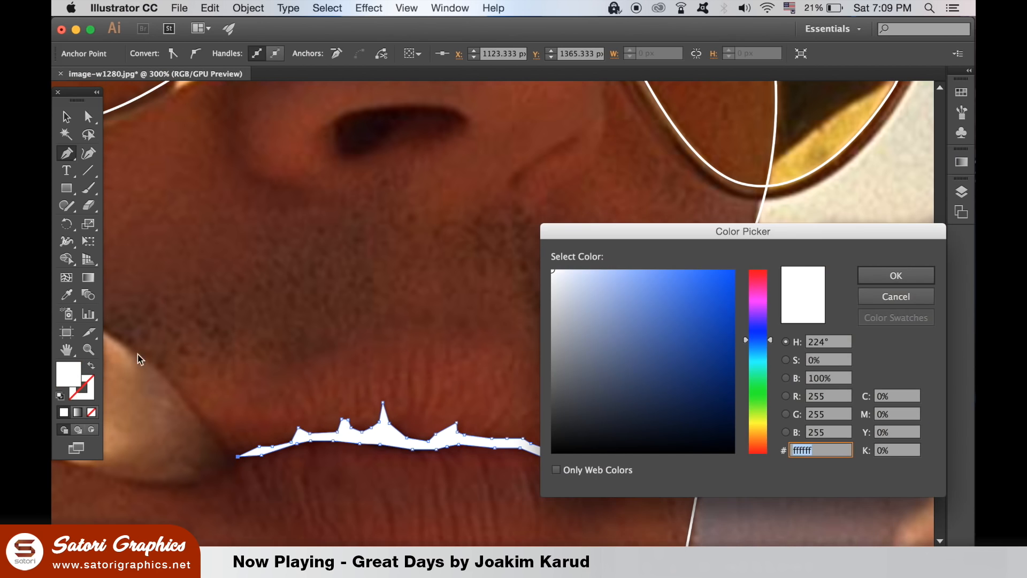
mouse_move(763, 451)
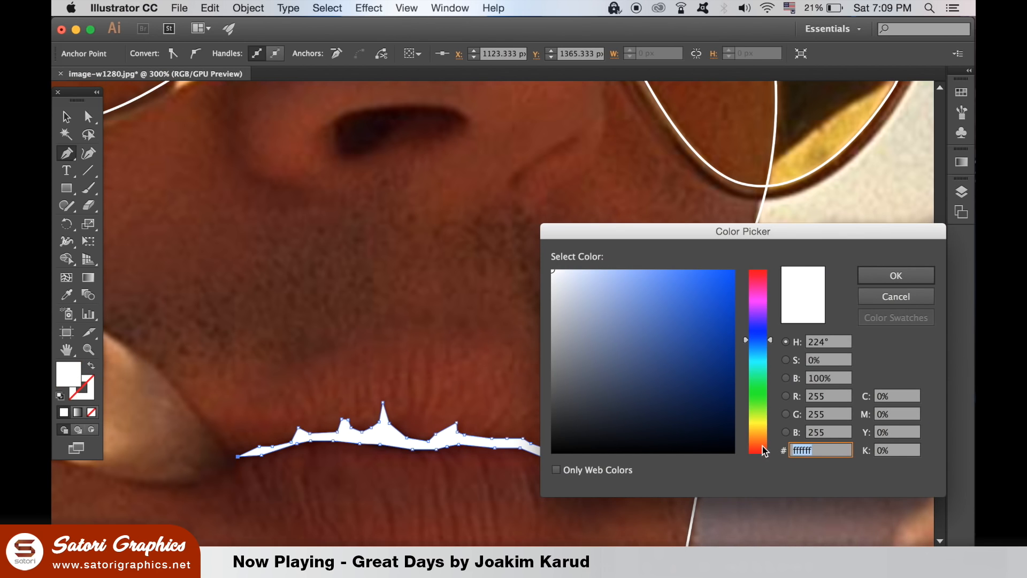
Step: Change the lip shape's fill from white to dark brown #1e1614
click(601, 436)
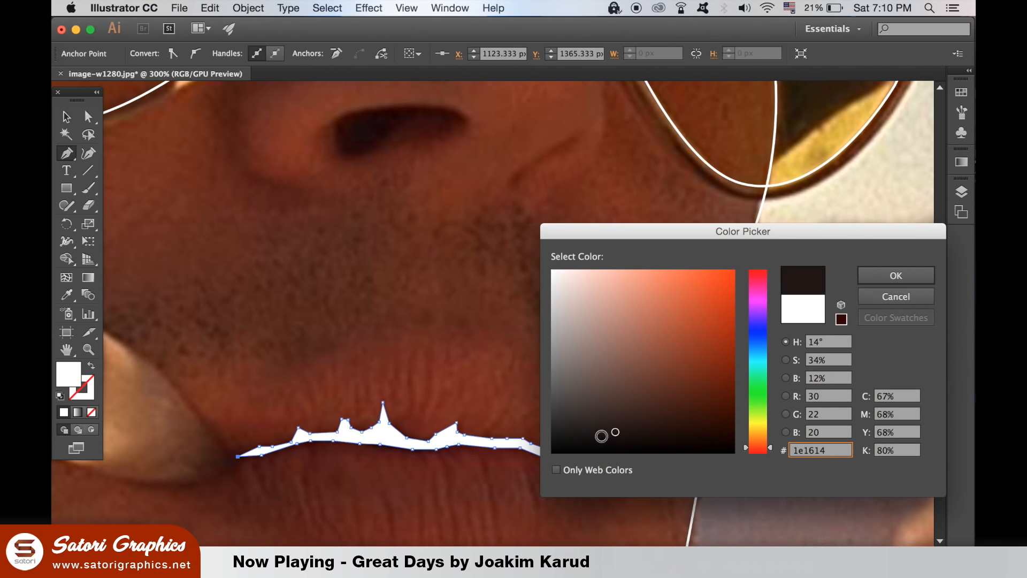
click(896, 275)
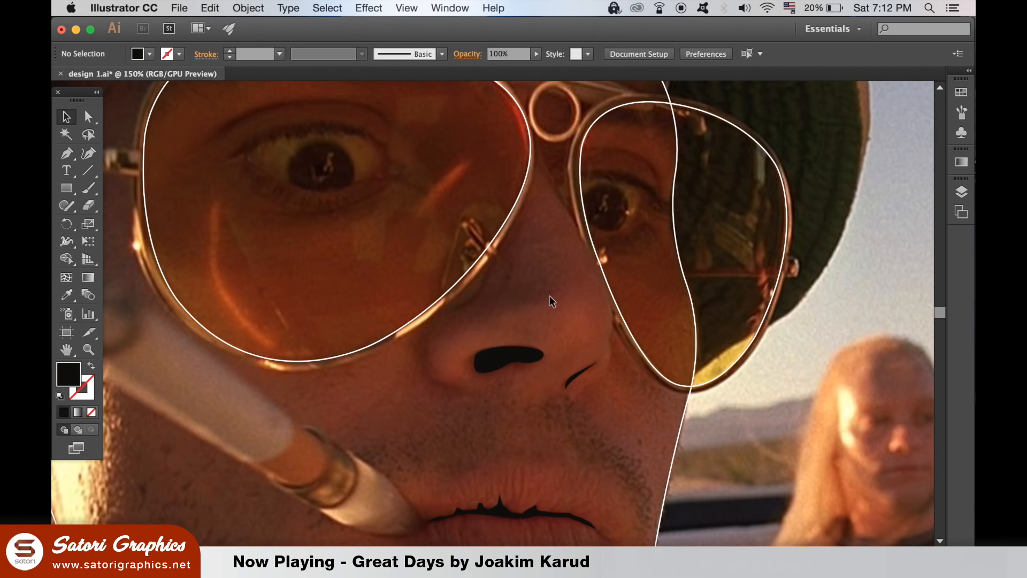
mouse_move(244, 118)
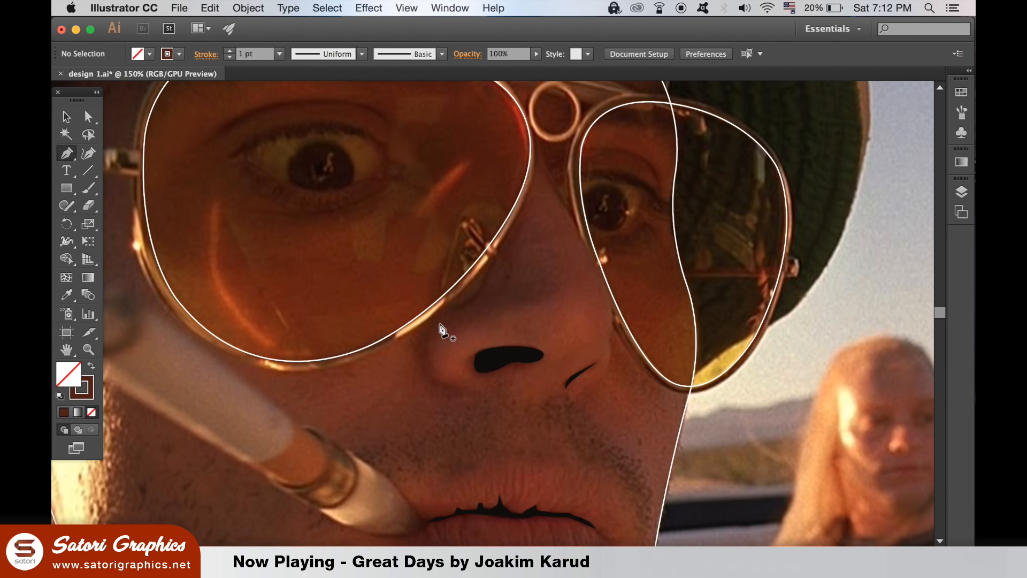
mouse_move(436, 335)
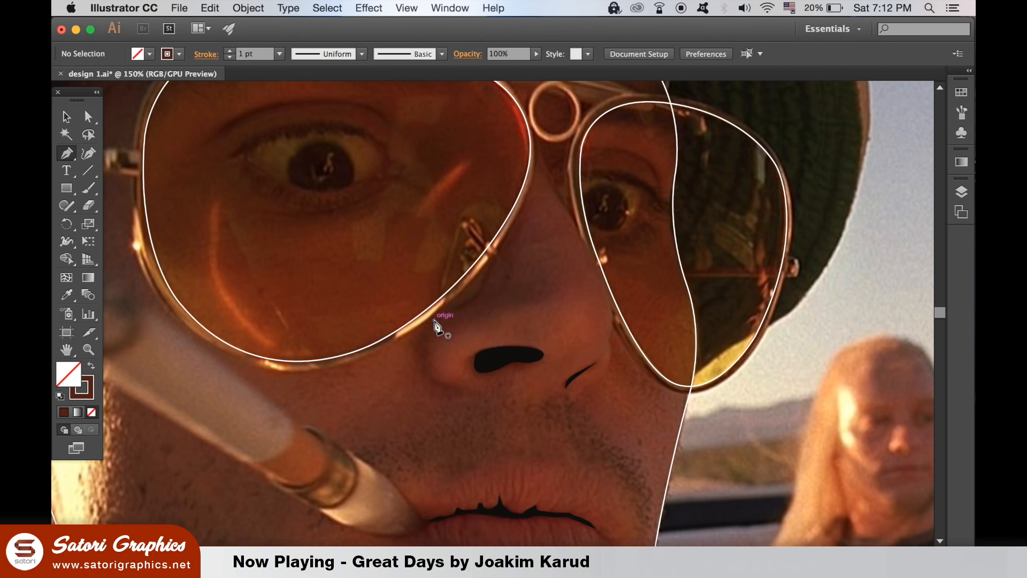
Step: Draw an 8 pt tapered black curve along the left side of the nose
drag(434, 320, 468, 396)
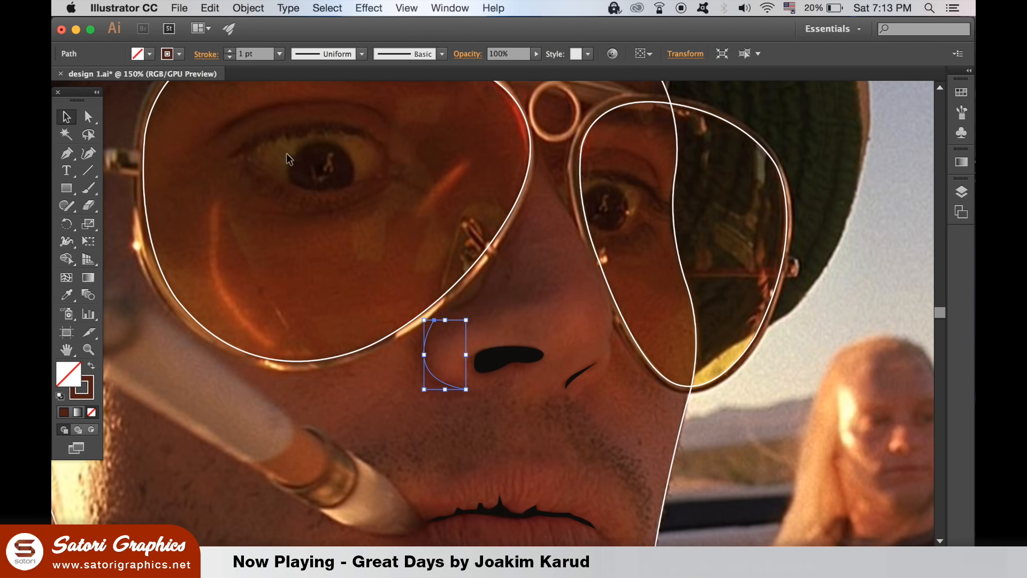
click(235, 50)
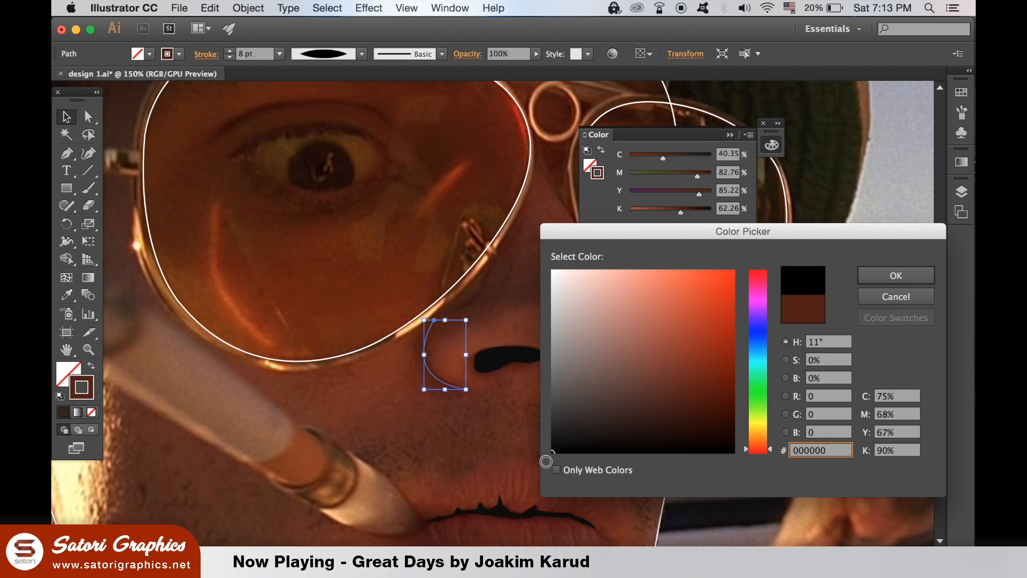
click(896, 275)
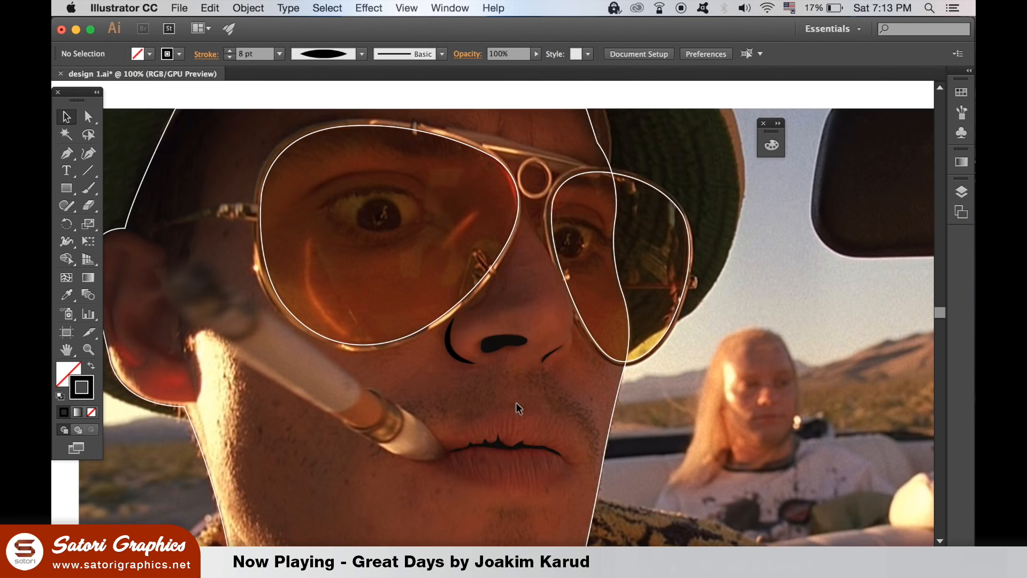
mouse_move(551, 448)
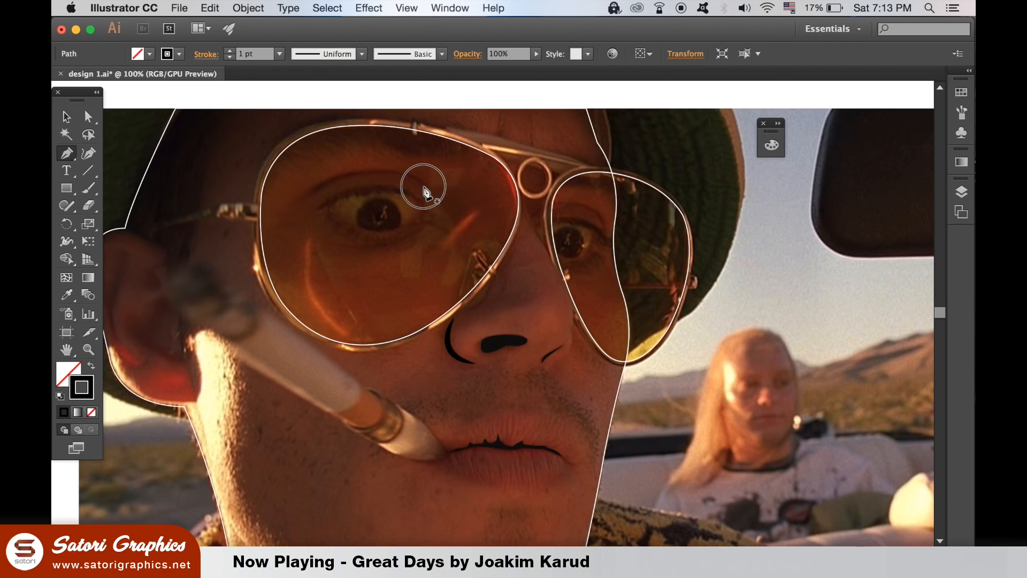
Step: Draw a tapered black eyebrow arc above the left eye and widen its left part
drag(422, 191, 485, 229)
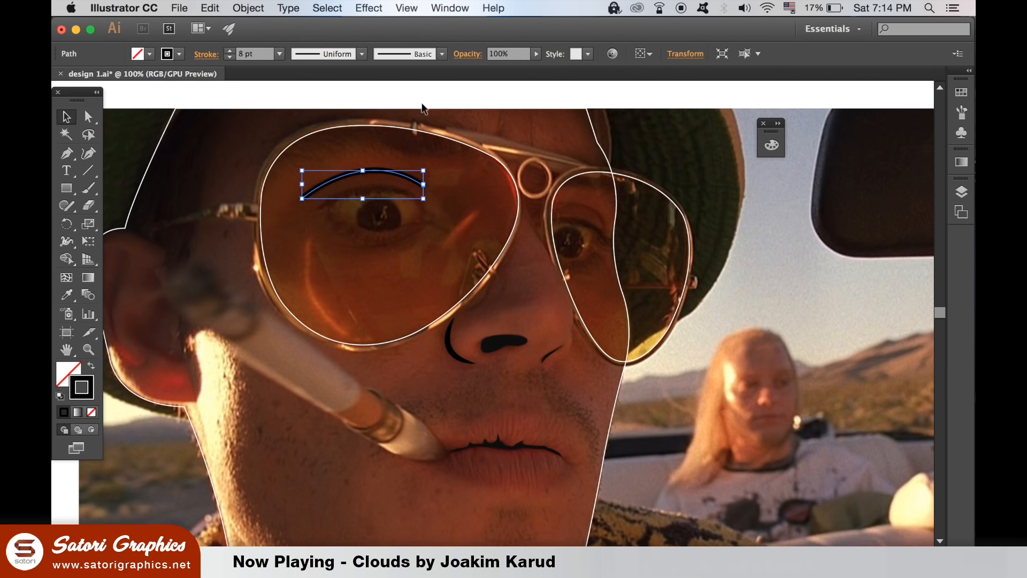
click(377, 53)
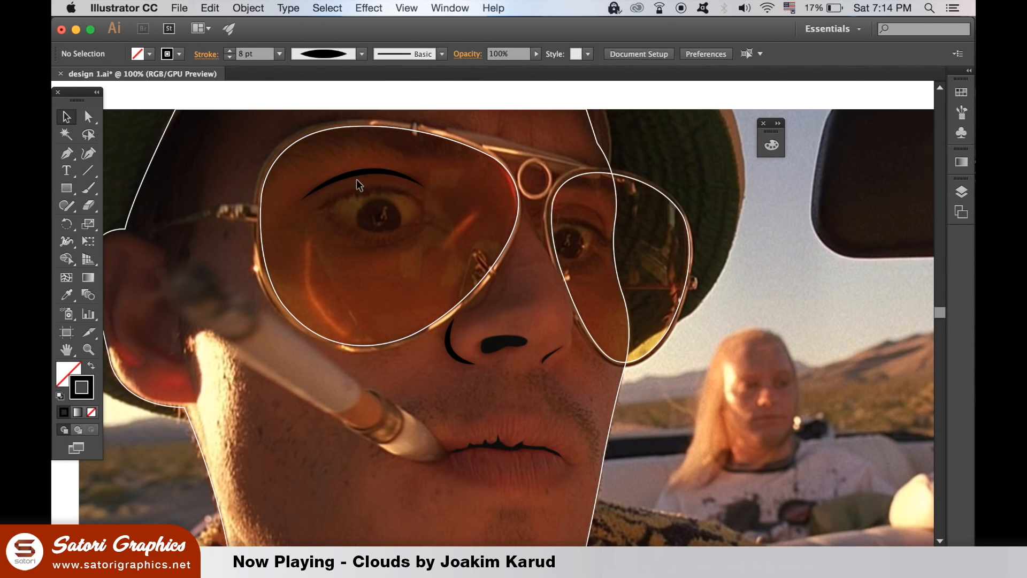
click(358, 184)
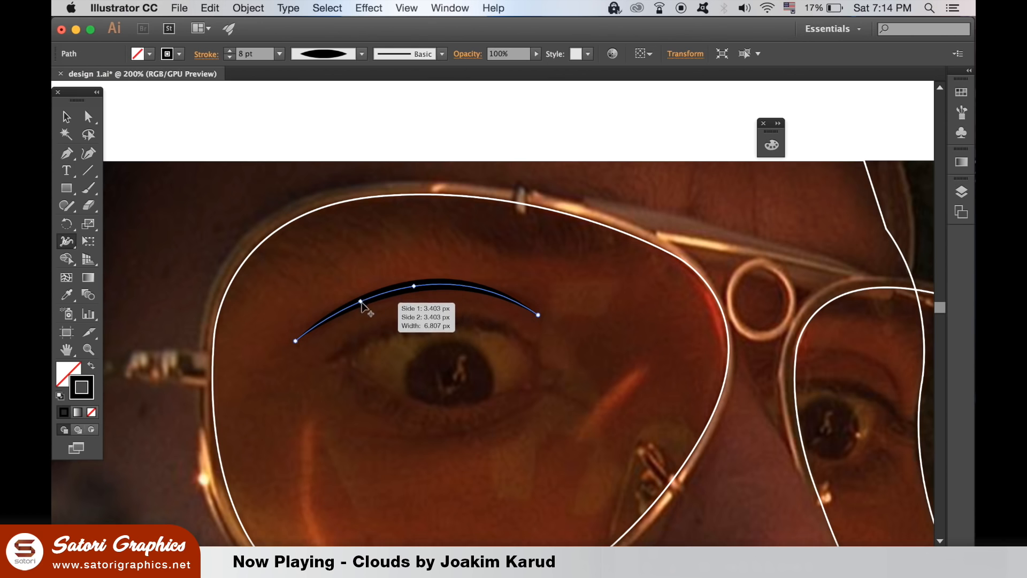
drag(360, 305, 364, 314)
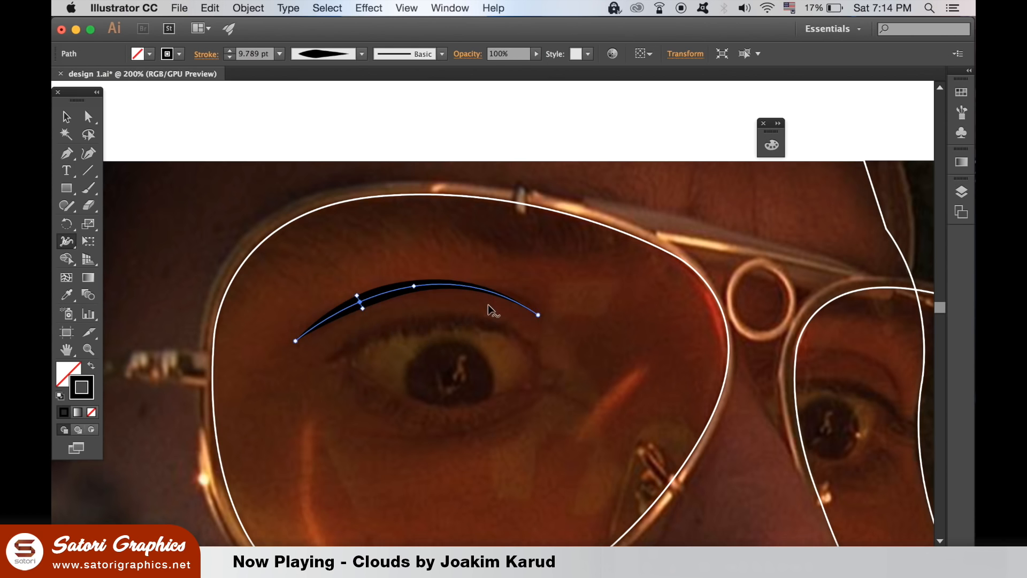
click(336, 257)
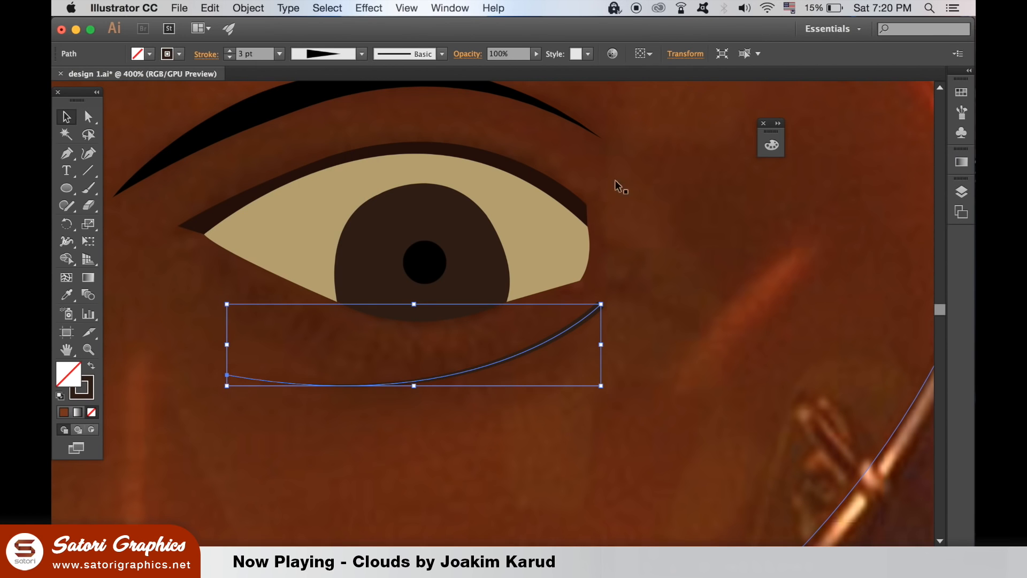
Step: Lay in flat-colour shapes for the face, tinted lens, eye and nose over the photo
click(449, 7)
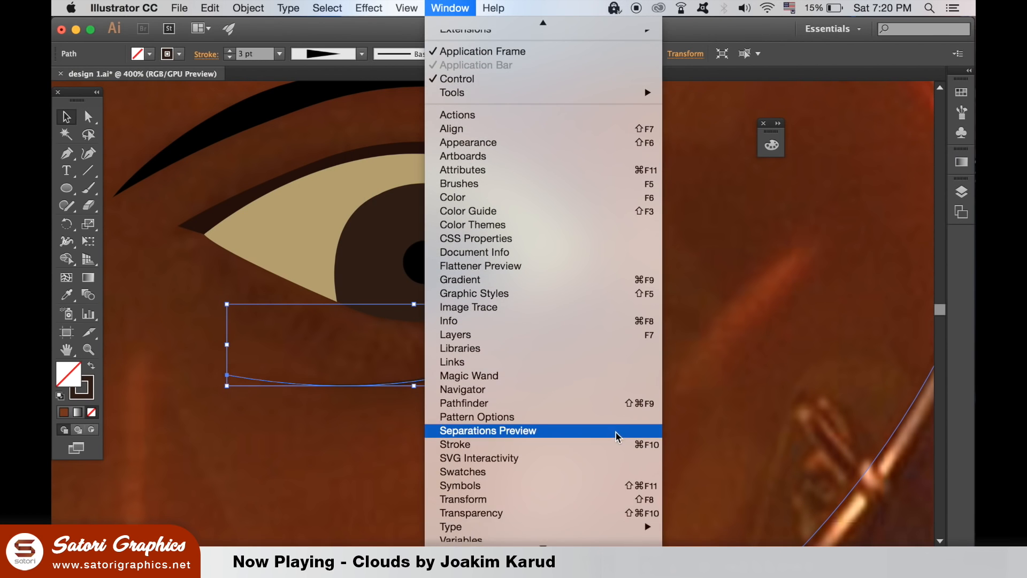
click(455, 444)
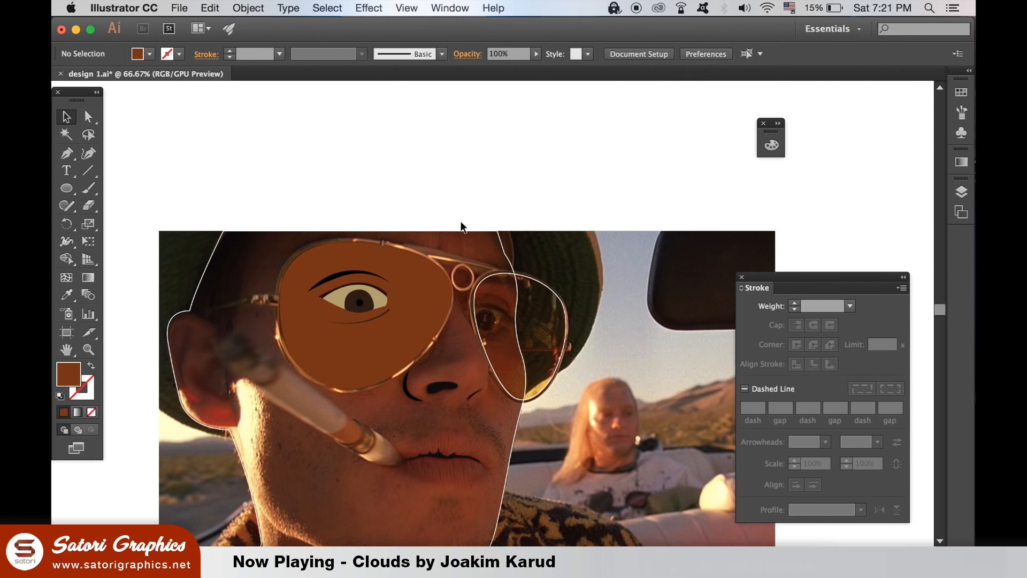
click(359, 315)
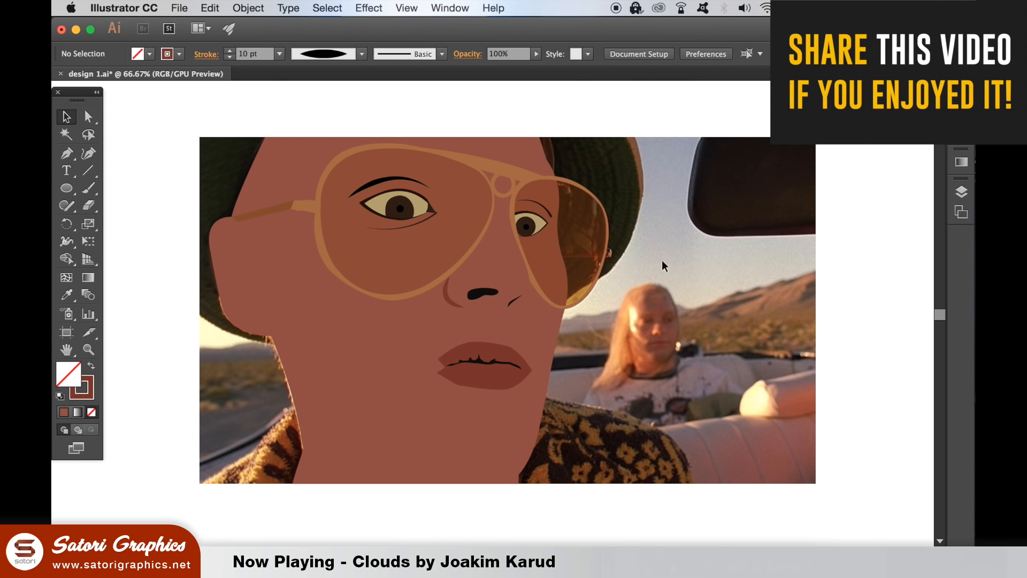
Step: Lower the skin shape's opacity to about 18% so the photo shows through
click(380, 379)
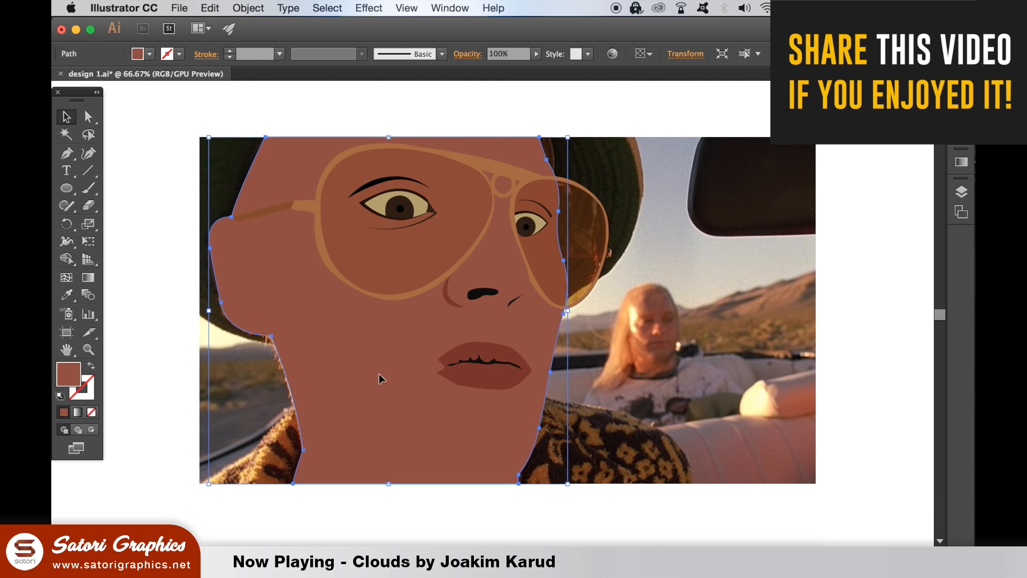
drag(537, 53, 486, 69)
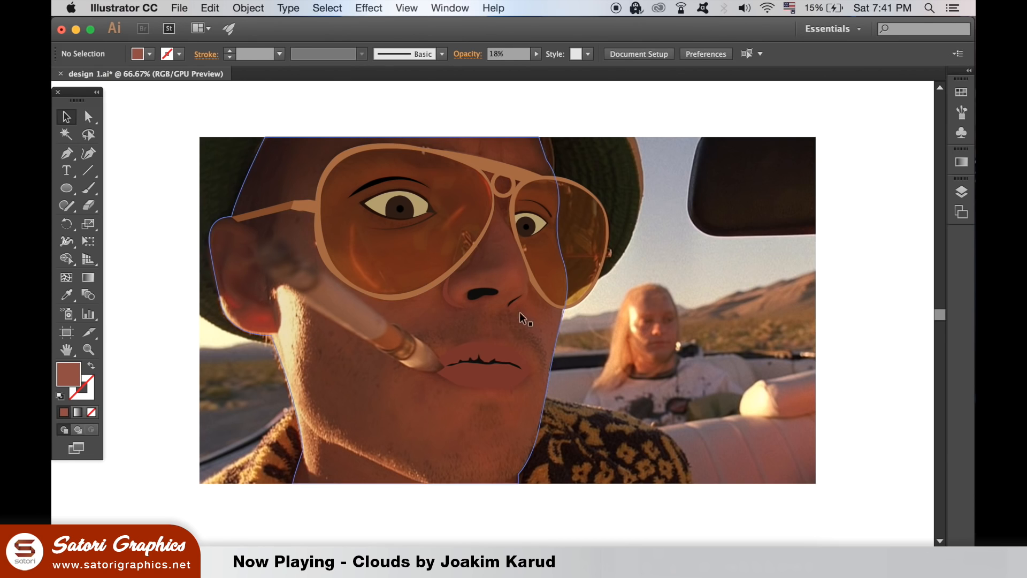
mouse_move(398, 378)
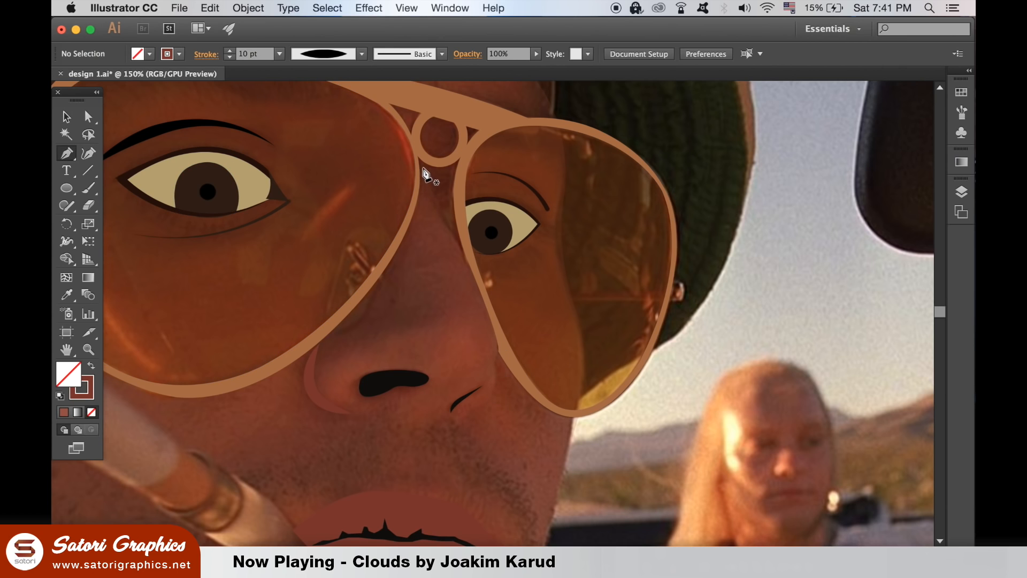
Step: Draw a 9 pt tapered nose line from the glasses bridge to the nostril and restore skin opacity
drag(417, 159, 479, 291)
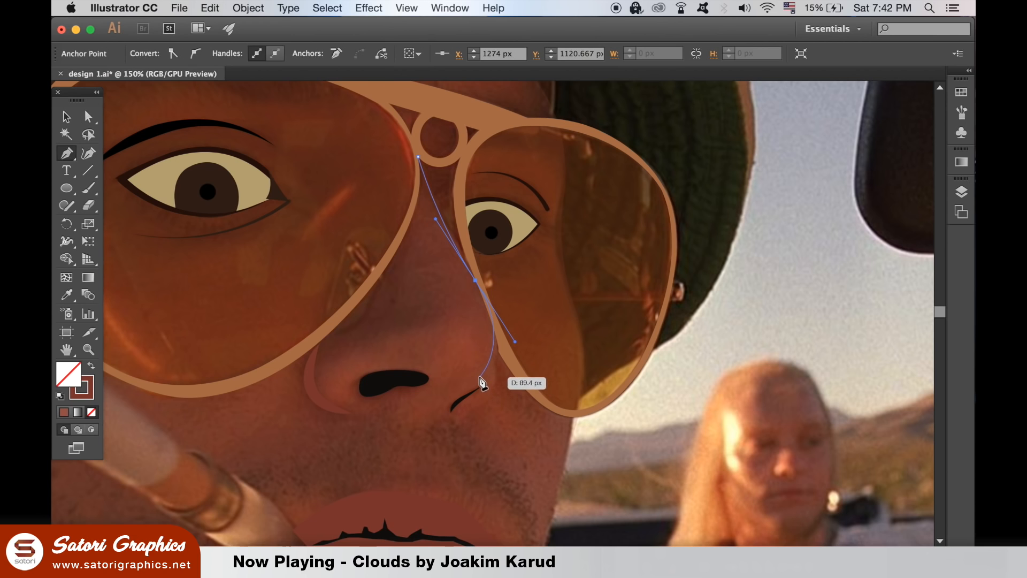
drag(481, 384, 111, 123)
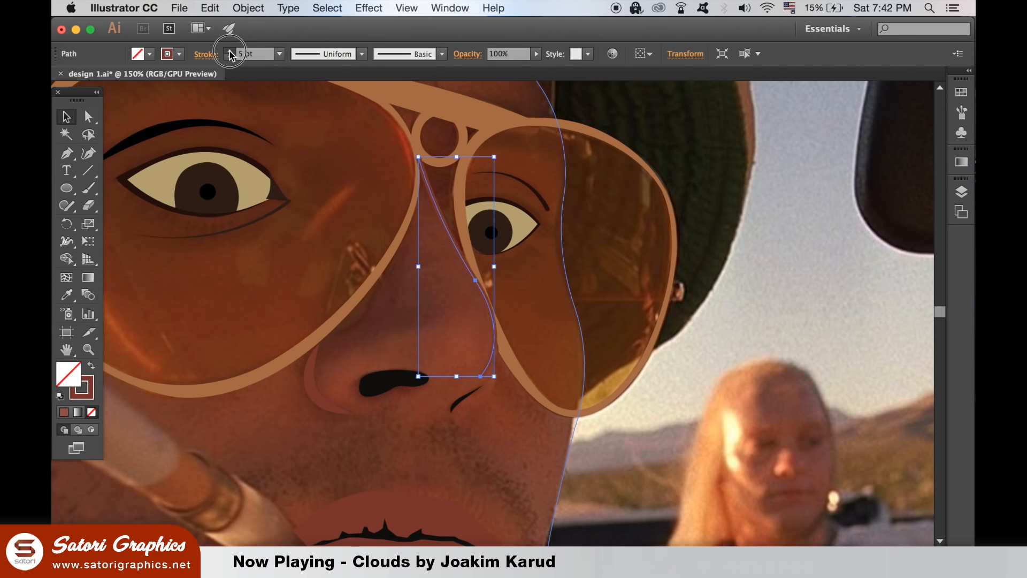
click(443, 53)
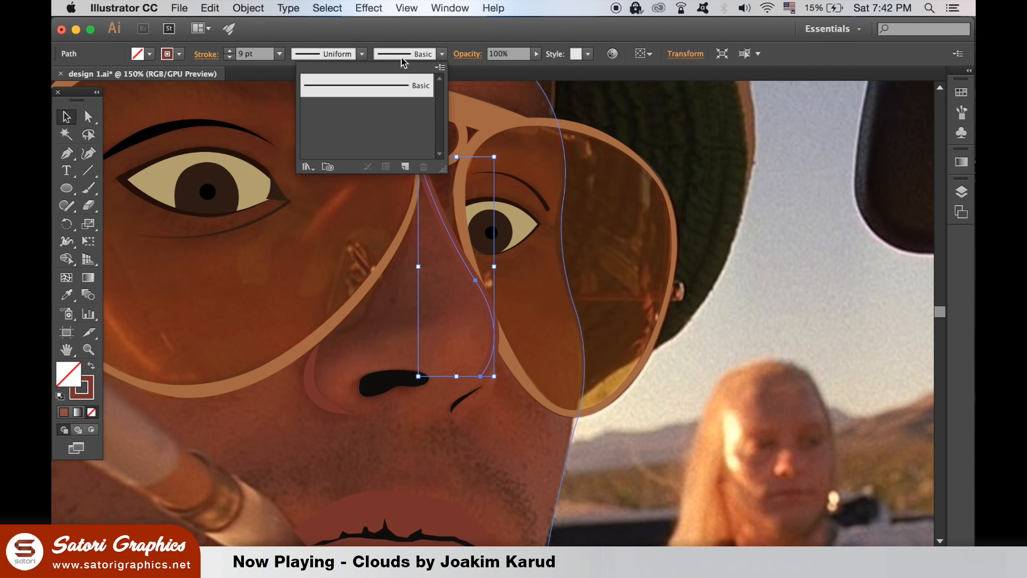
click(361, 54)
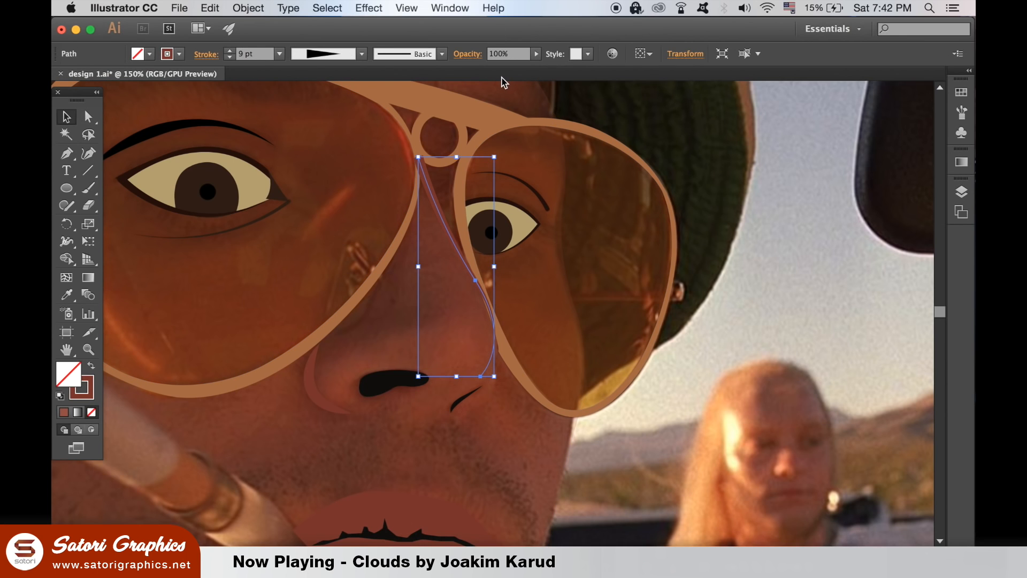
click(783, 351)
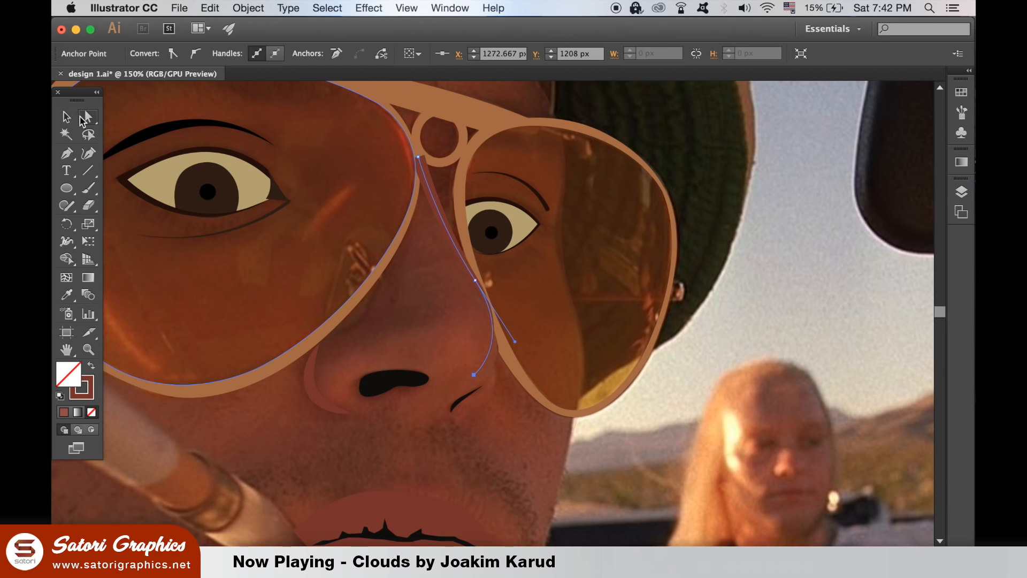
Step: Reshape the nose line's curve with Direct Selection and ready the Width tool
click(706, 145)
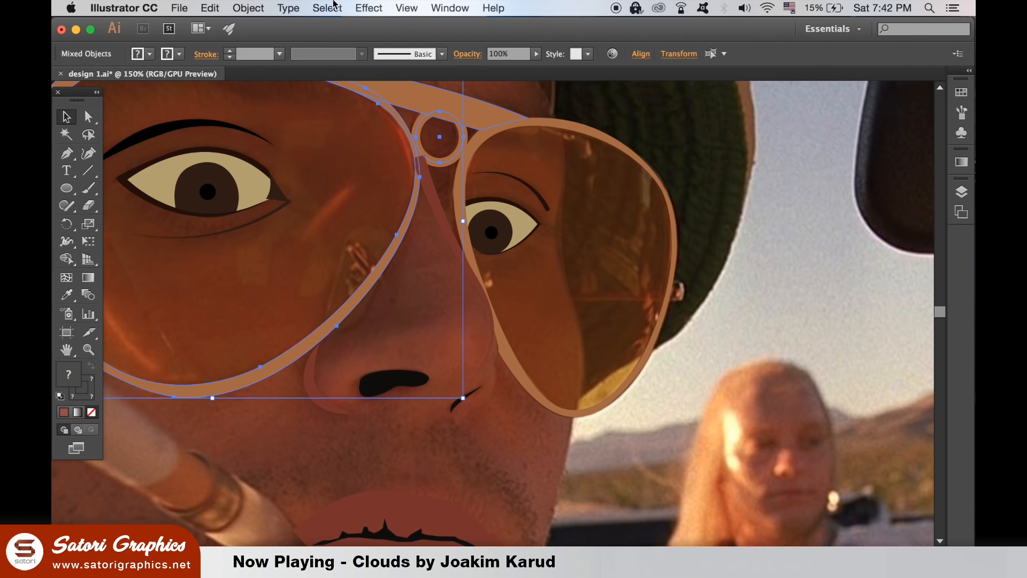
click(249, 8)
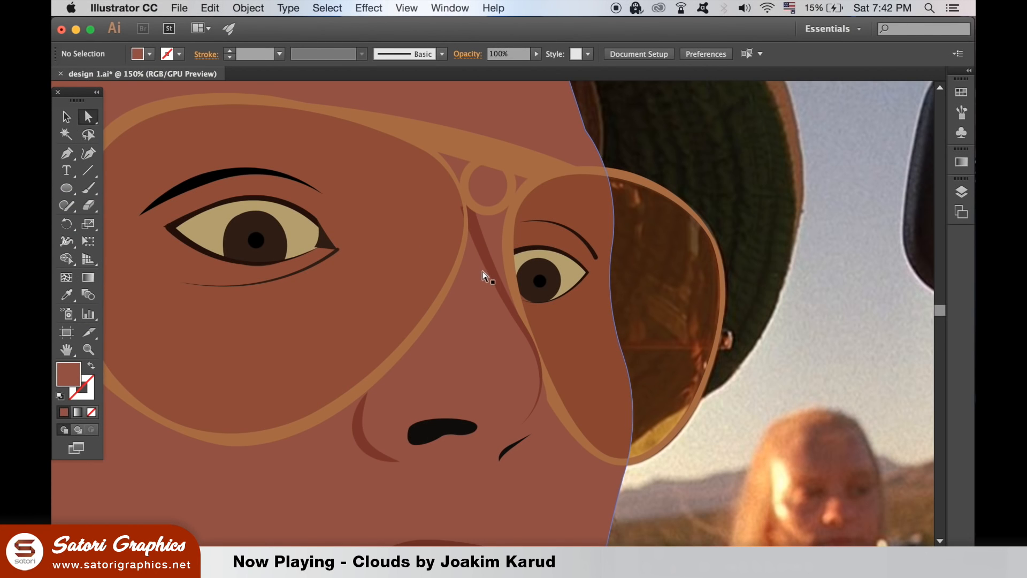
drag(484, 278, 470, 214)
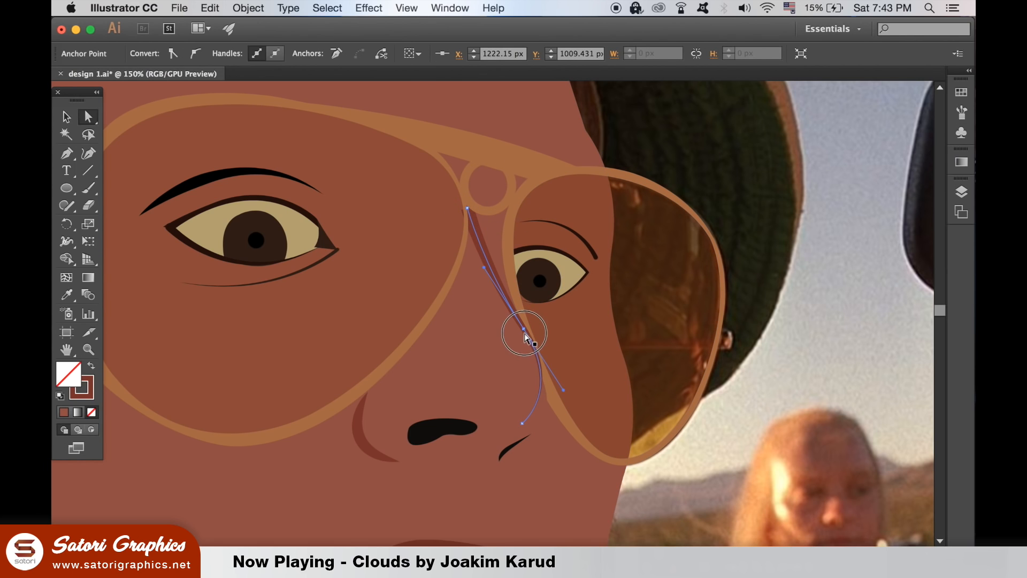
drag(524, 334, 523, 337)
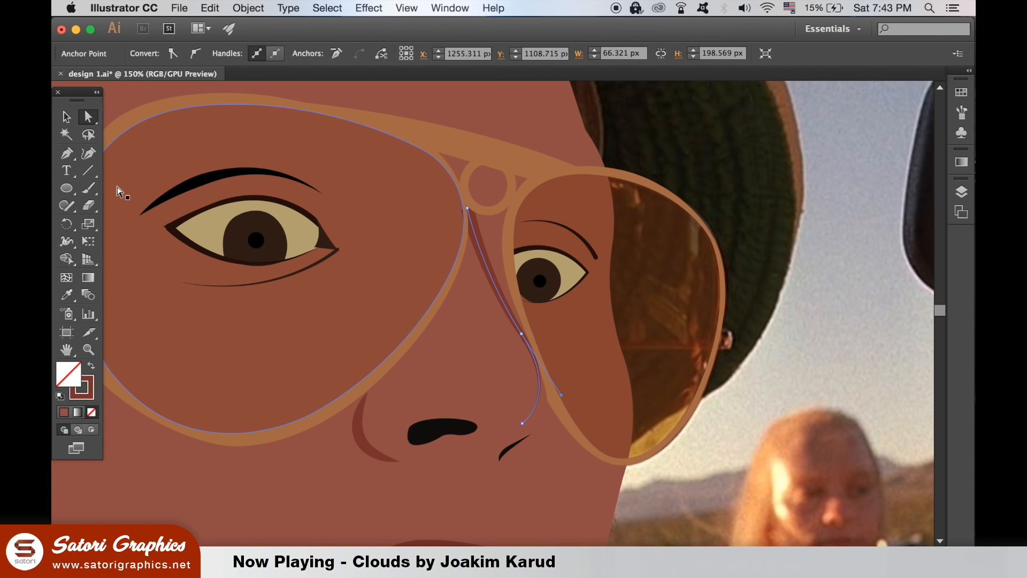
click(67, 240)
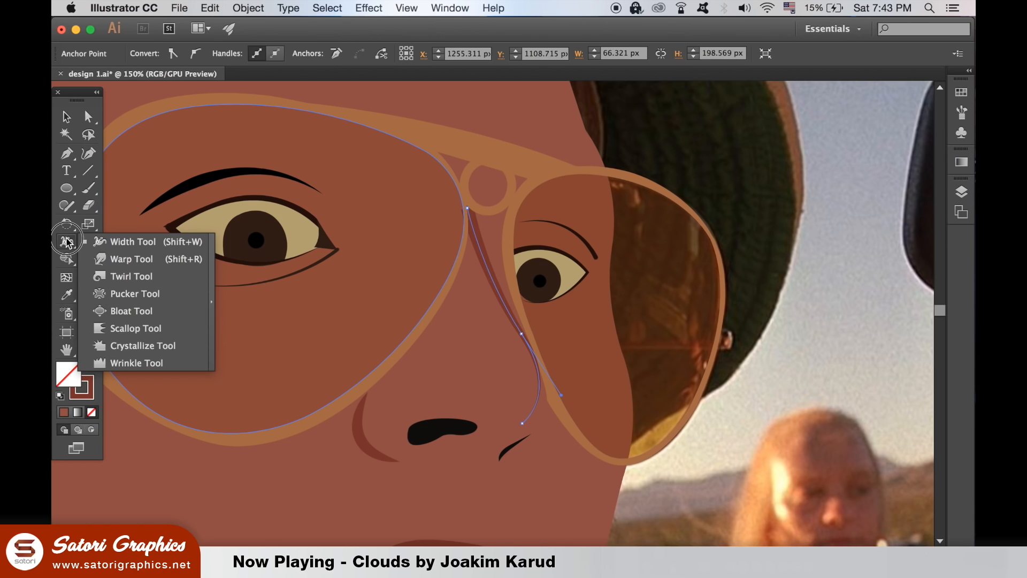
click(132, 241)
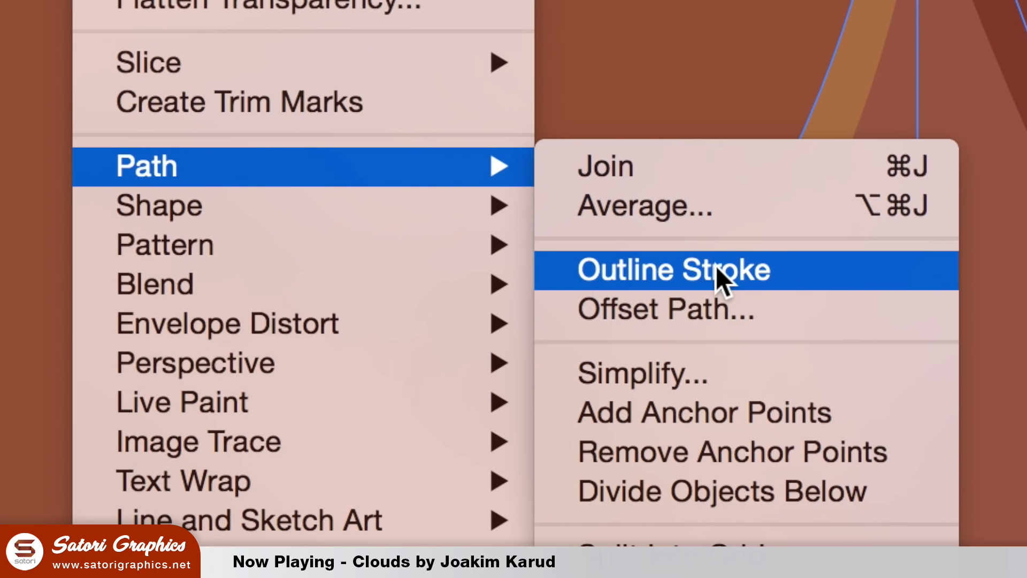
Step: Outline the nose line's stroke into a filled shape and refine its top end
click(675, 270)
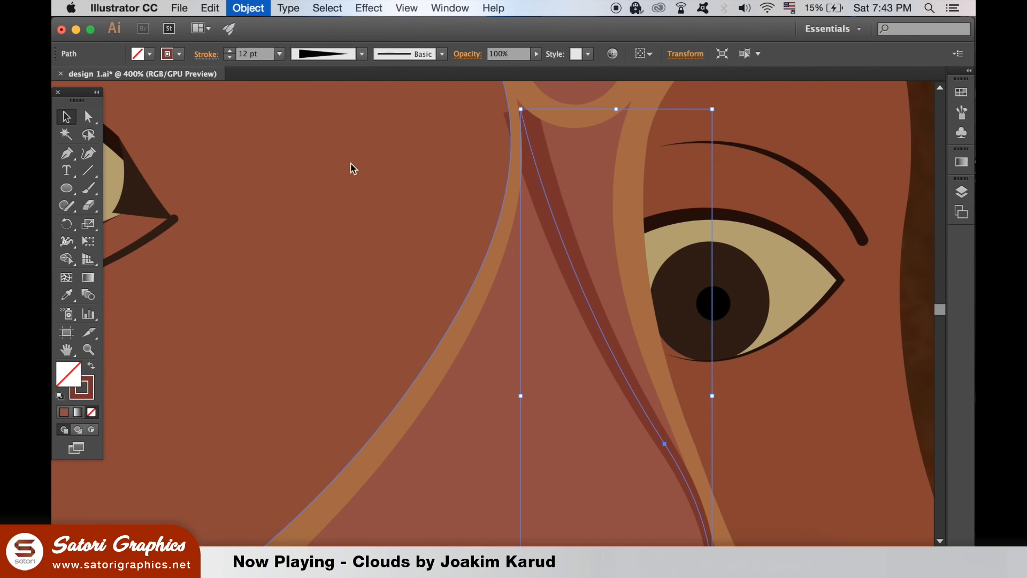
click(88, 117)
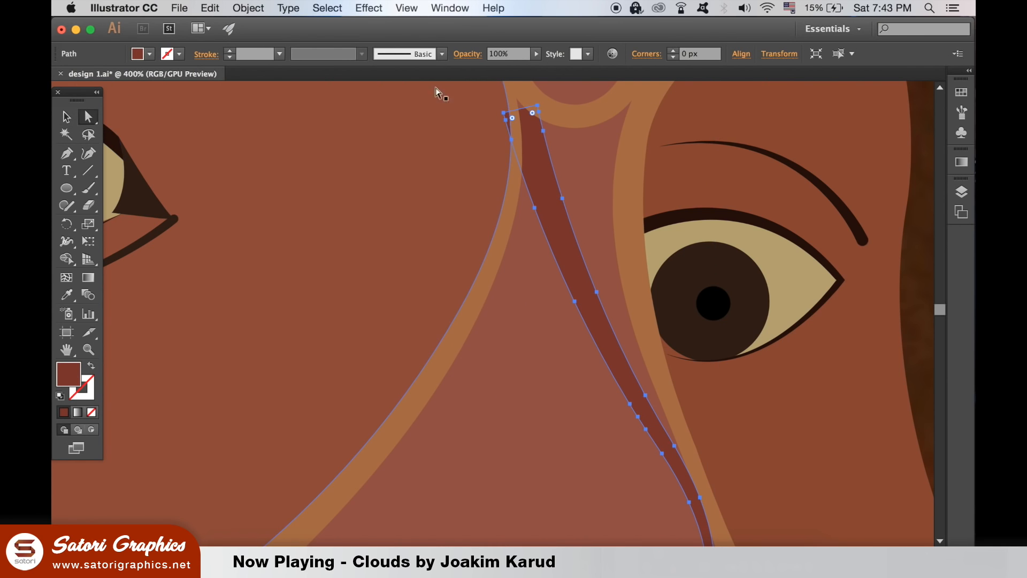
drag(532, 112, 519, 108)
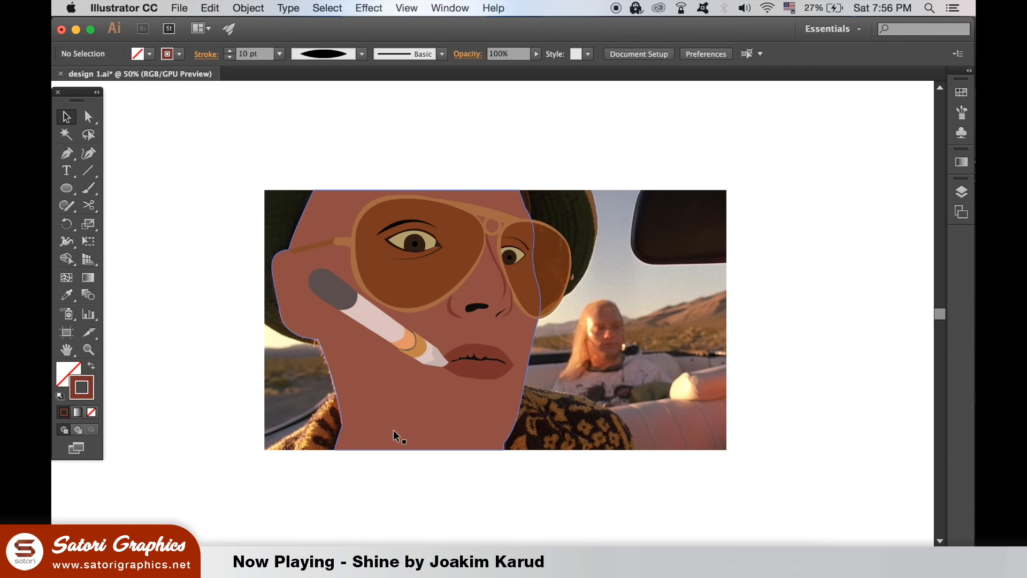
Step: Apply a Gaussian Blur of about 5.1 px to the grey cheek shape
click(327, 291)
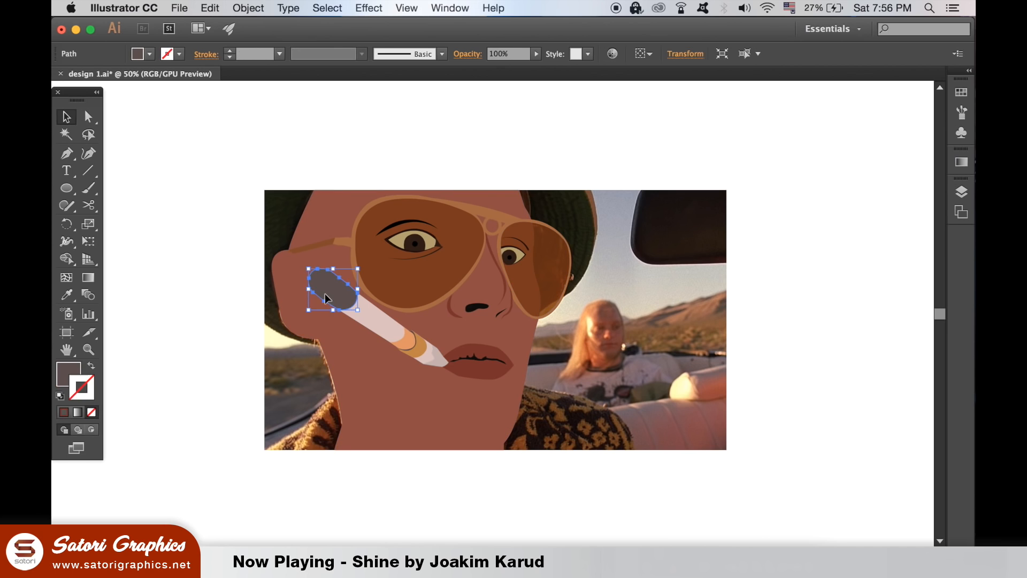
click(368, 7)
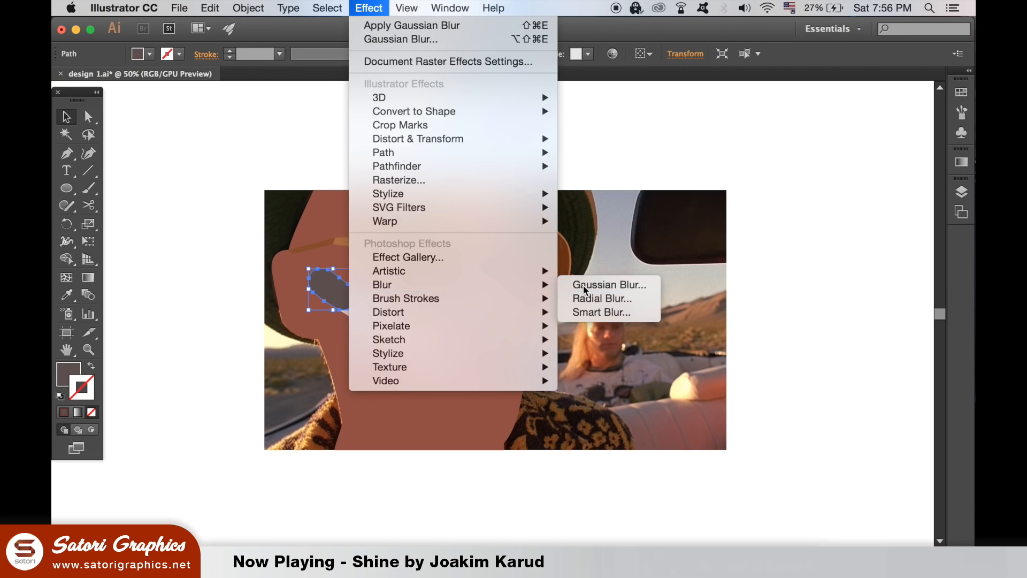
click(607, 285)
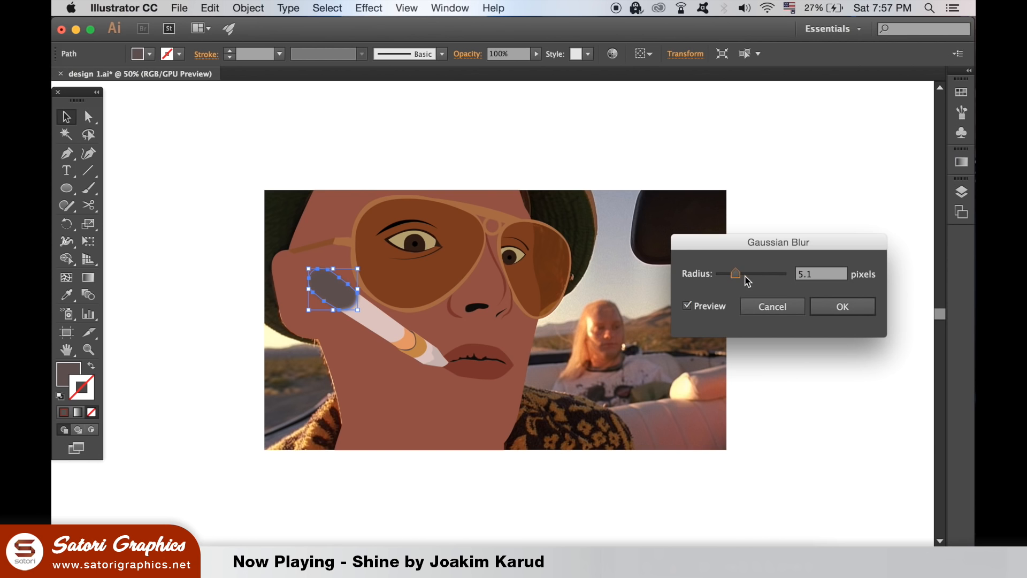
drag(734, 273, 736, 273)
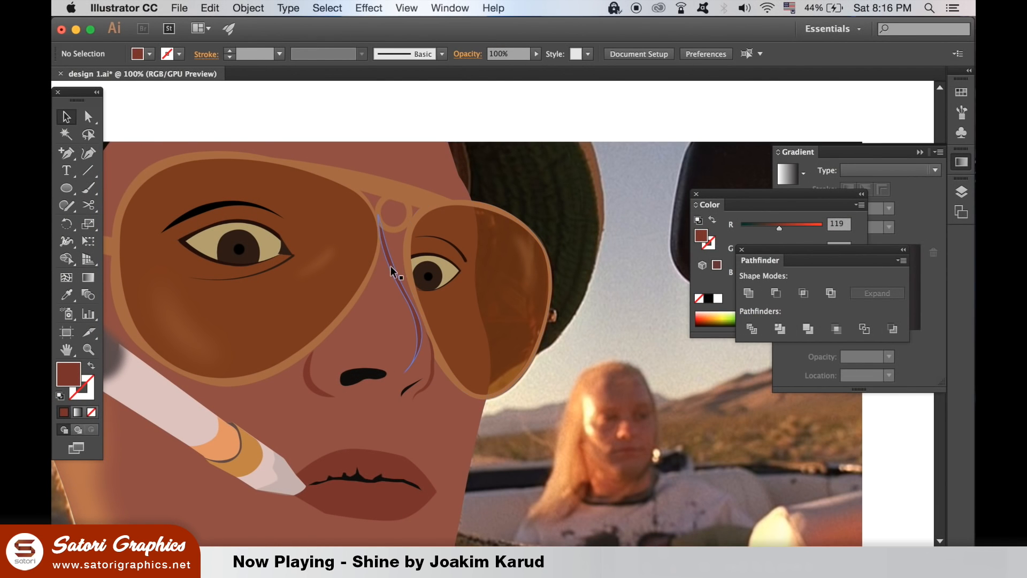
Step: Soften the nose highlight with a Gaussian blur of about 7.4 px radius
click(393, 273)
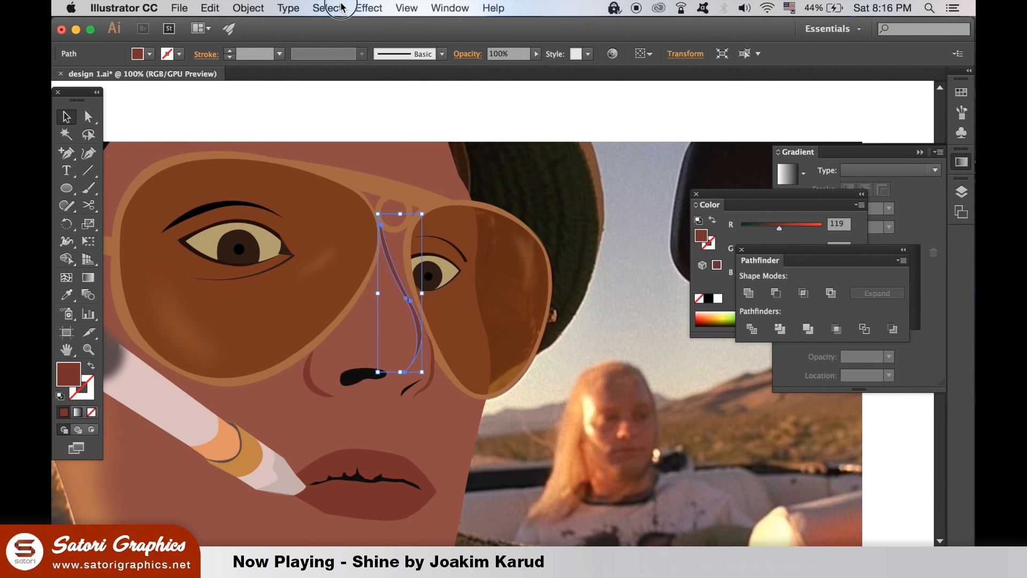
click(368, 7)
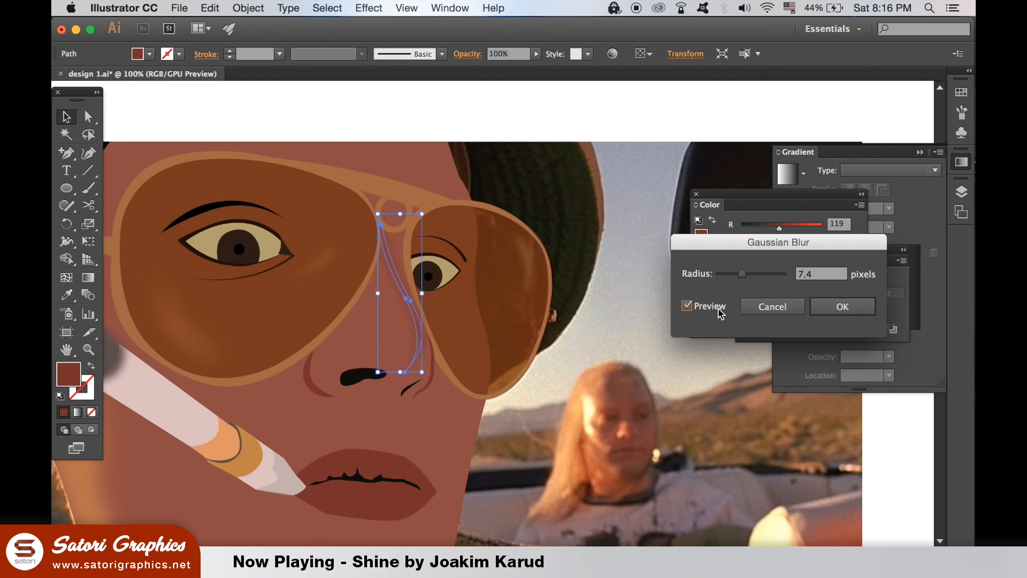
drag(760, 274, 735, 274)
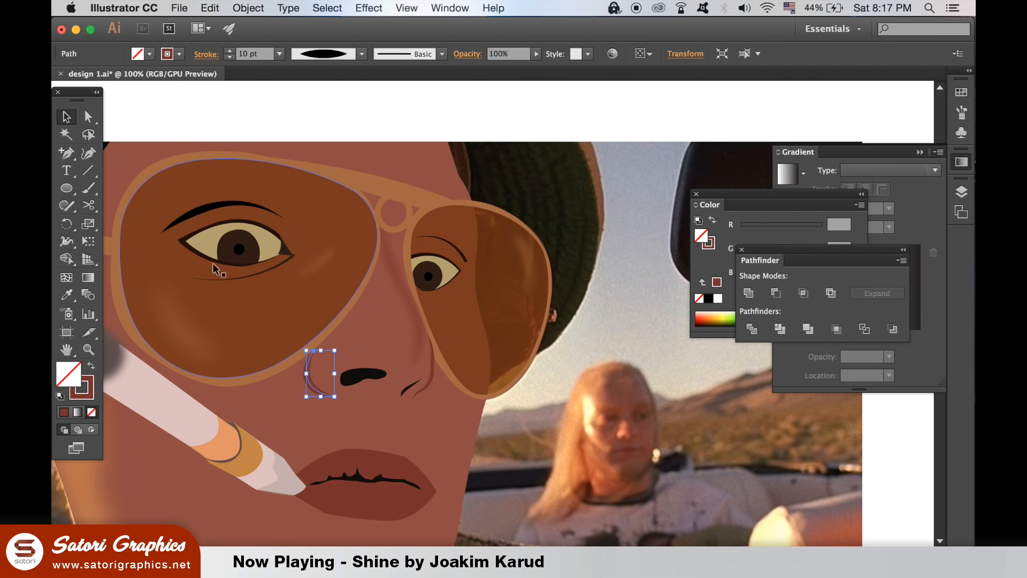
Step: Apply a Gaussian blur to the crease line beside the nose
click(369, 8)
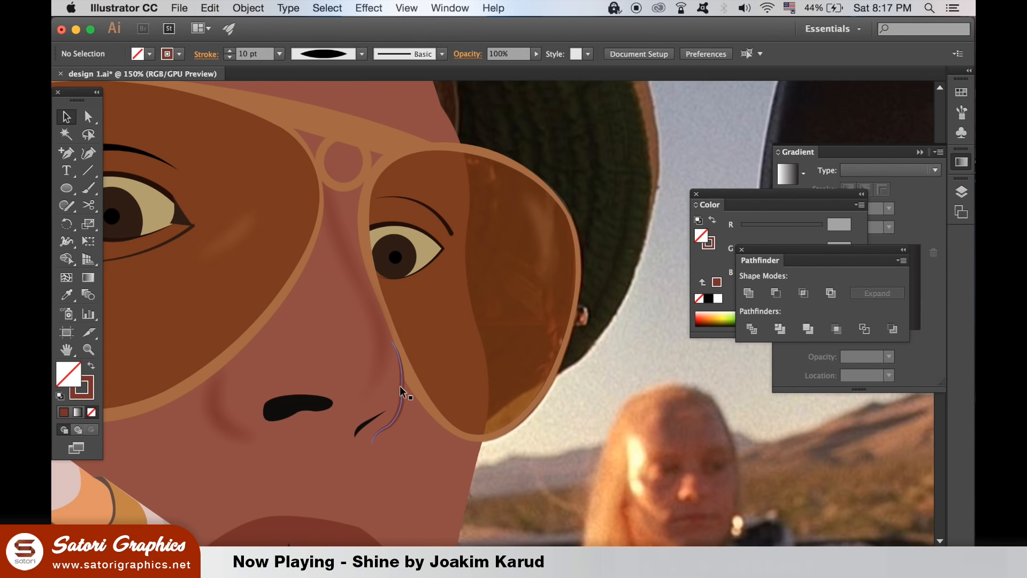
click(368, 8)
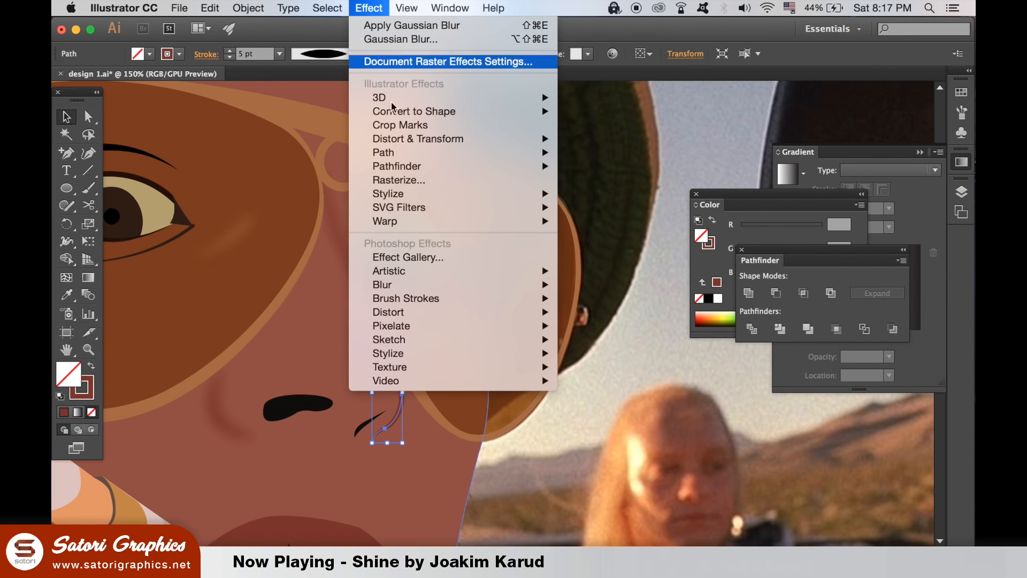
mouse_move(381, 285)
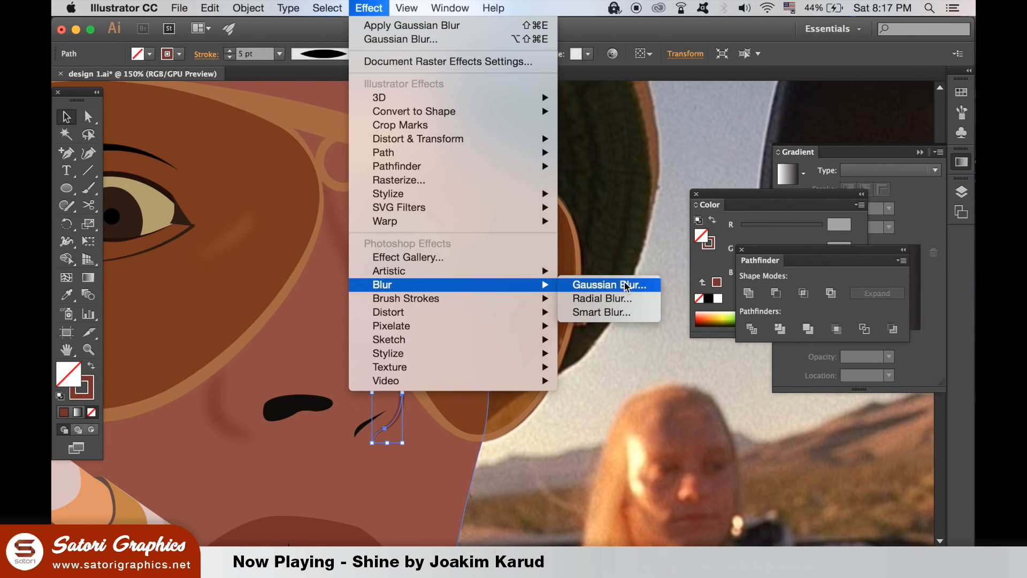
click(609, 285)
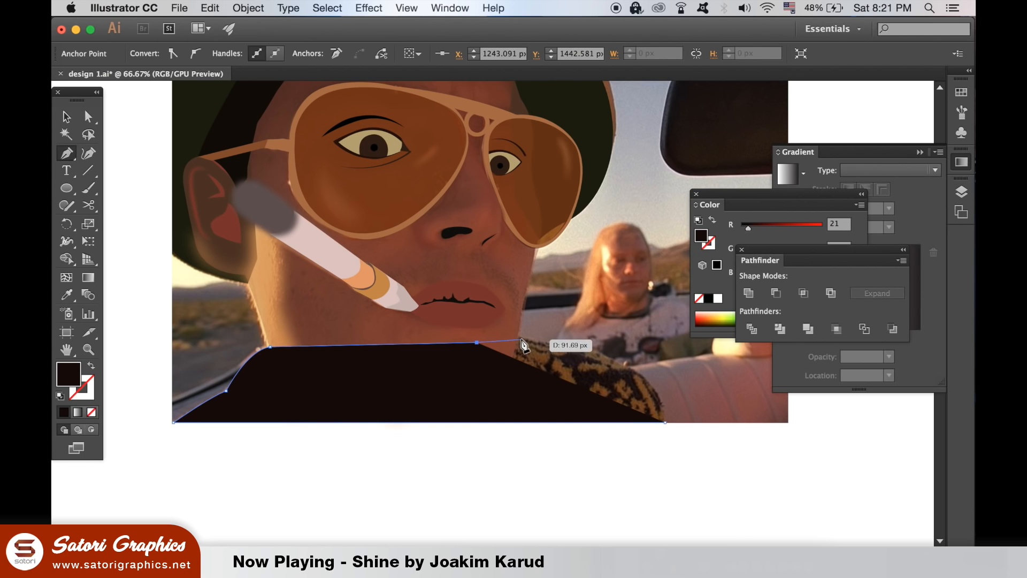
Step: Finish the dark shirt shape across the bottom of the portrait via the Object menu
click(627, 374)
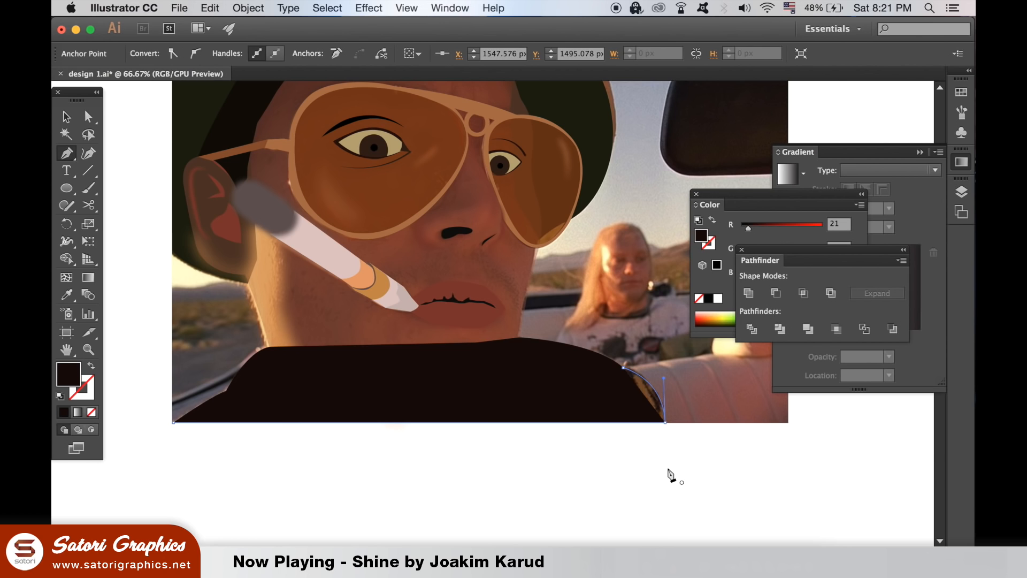
click(248, 8)
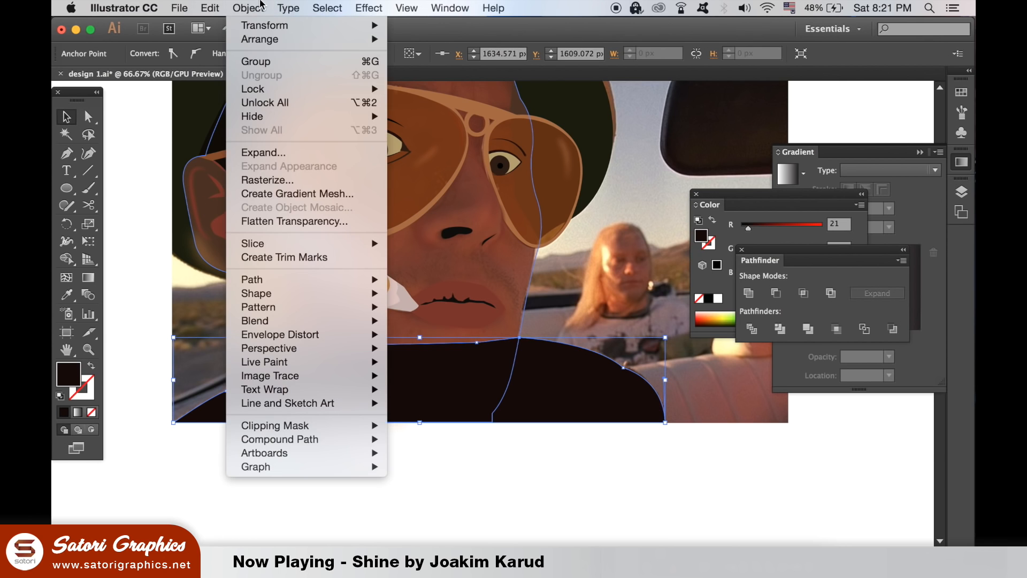
click(418, 90)
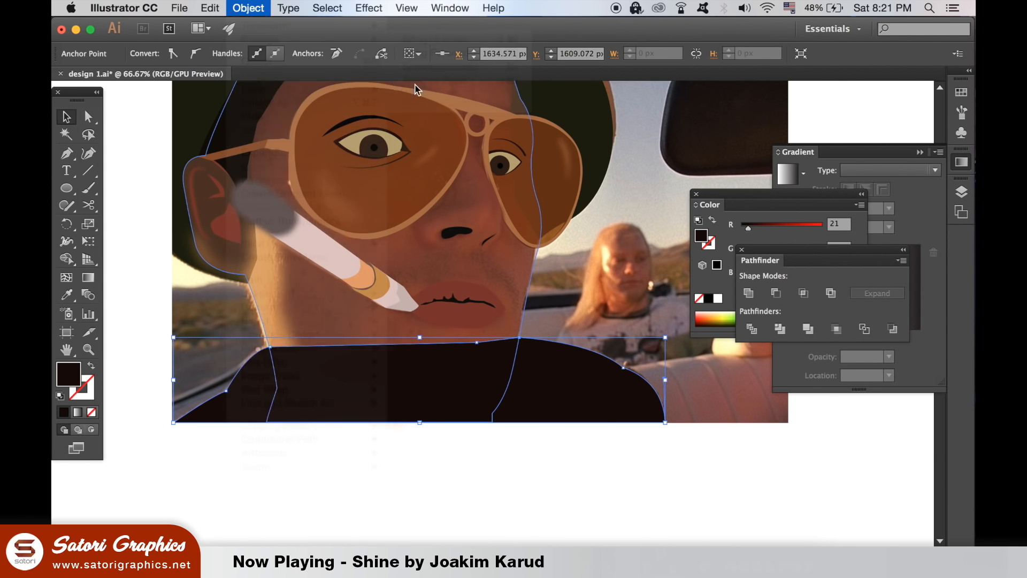
Step: Make the skin-tone face shape 40% opaque
click(248, 8)
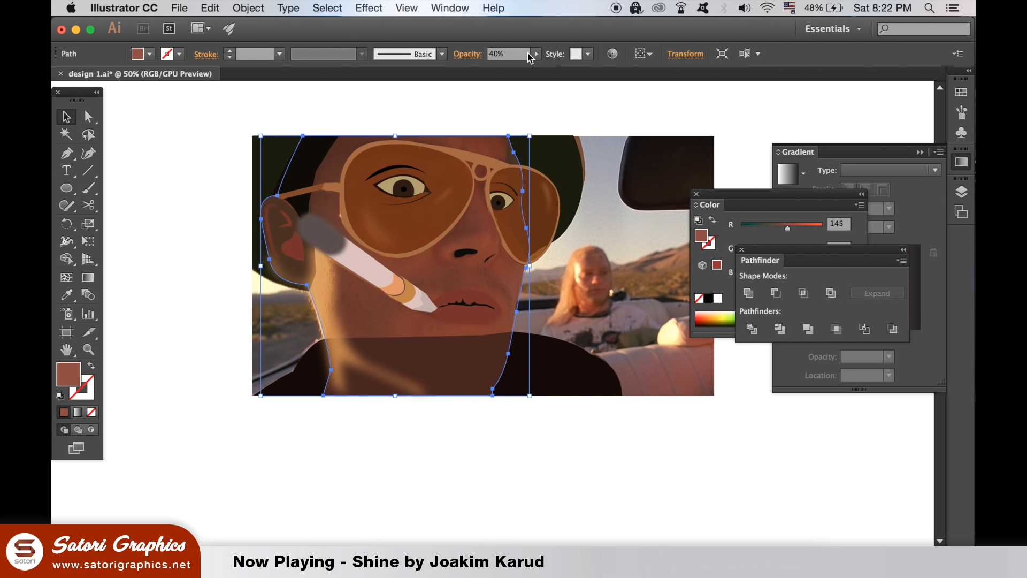
click(537, 54)
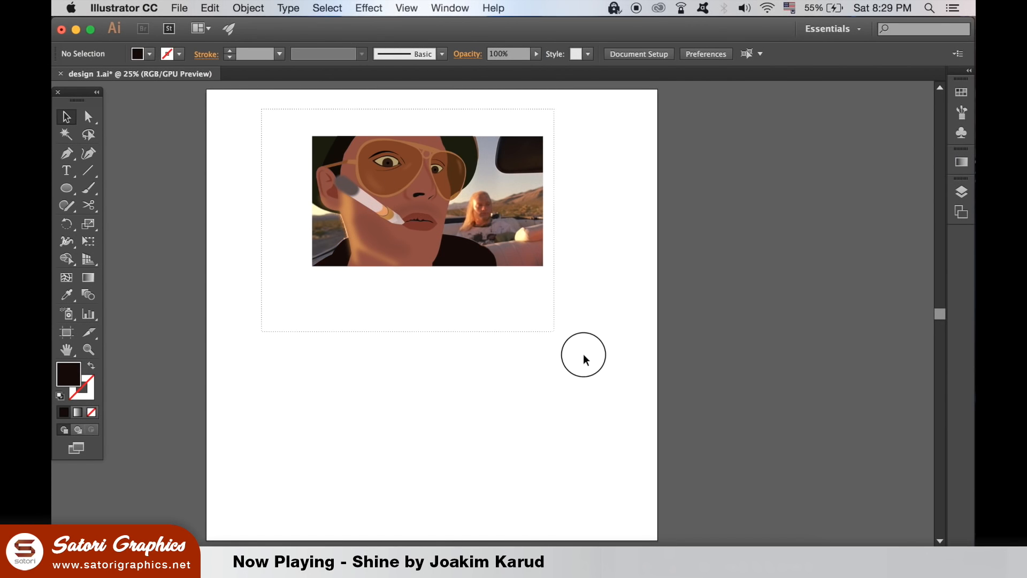
Step: Marquee-select all of the finished avatar artwork for copying
drag(426, 201, 425, 361)
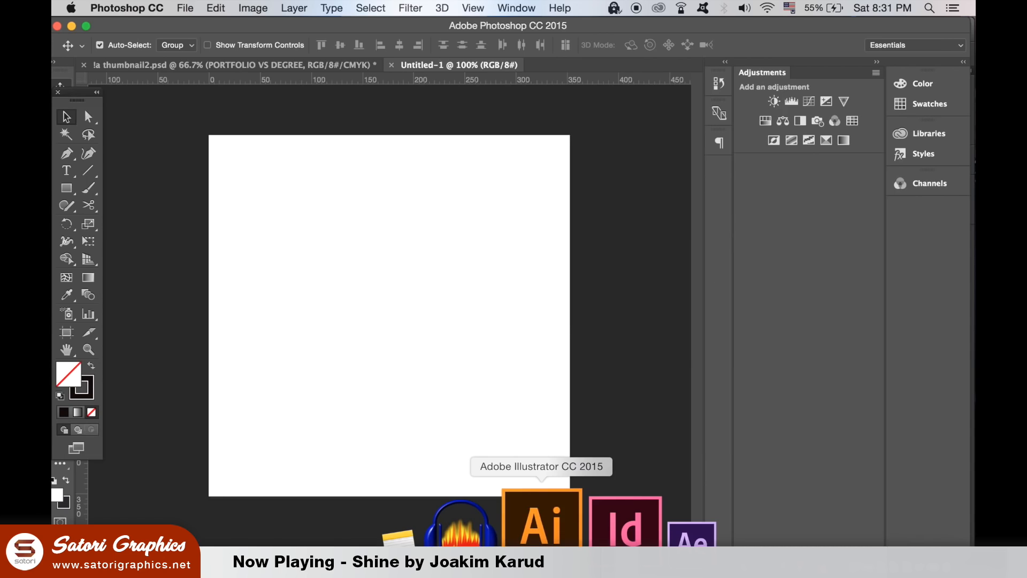
Step: Return to Illustrator and select the square-cropped avatar copy to carry over
click(538, 525)
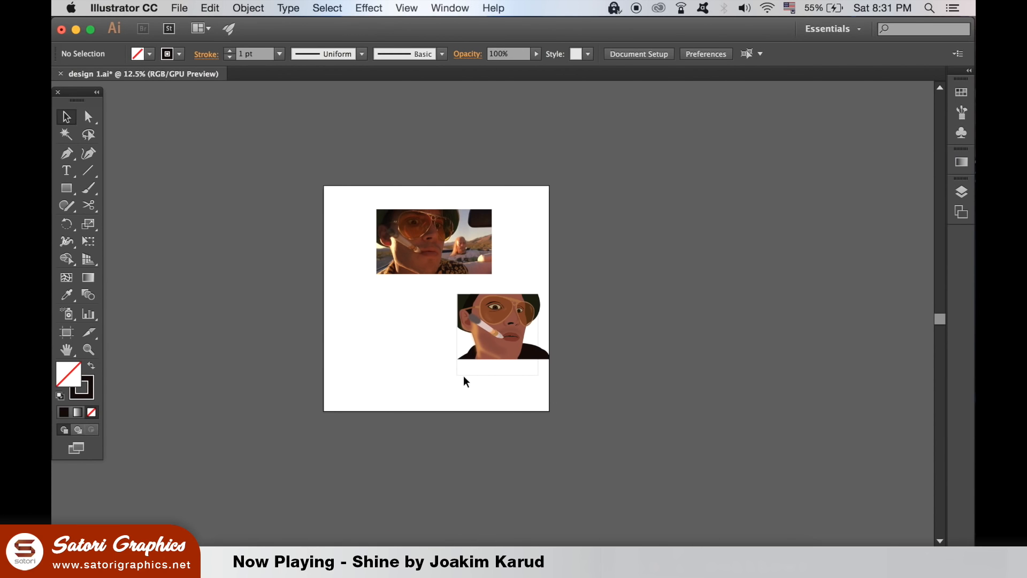
mouse_move(440, 296)
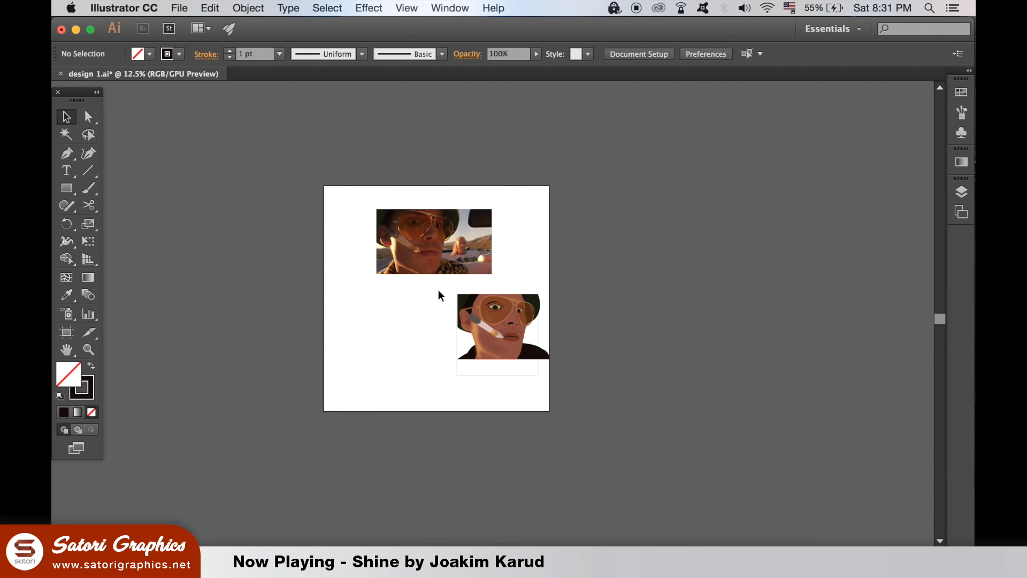
click(499, 329)
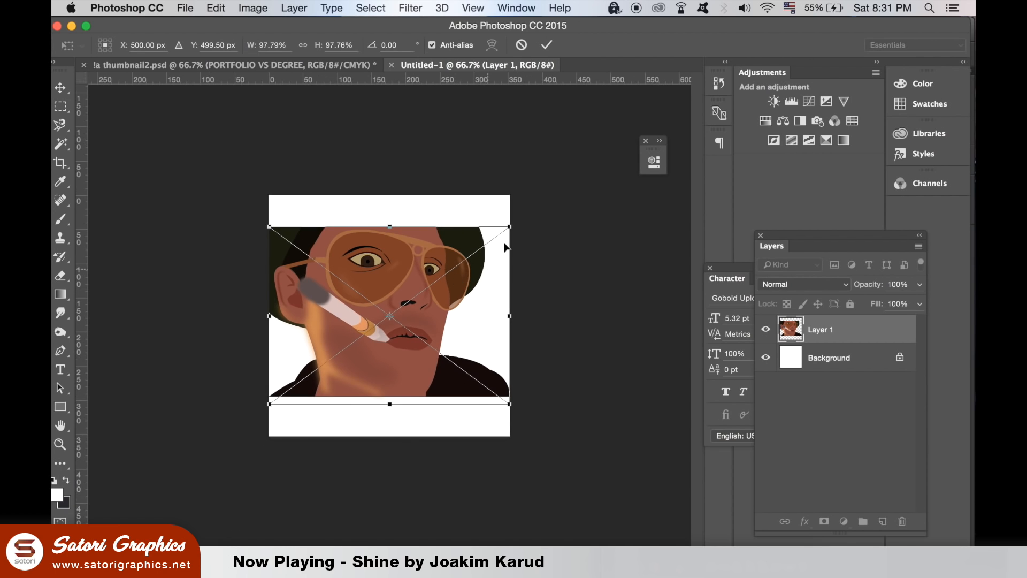
Step: Scale the pasted avatar layer to about 140% so the face covers the square canvas
drag(510, 225, 571, 197)
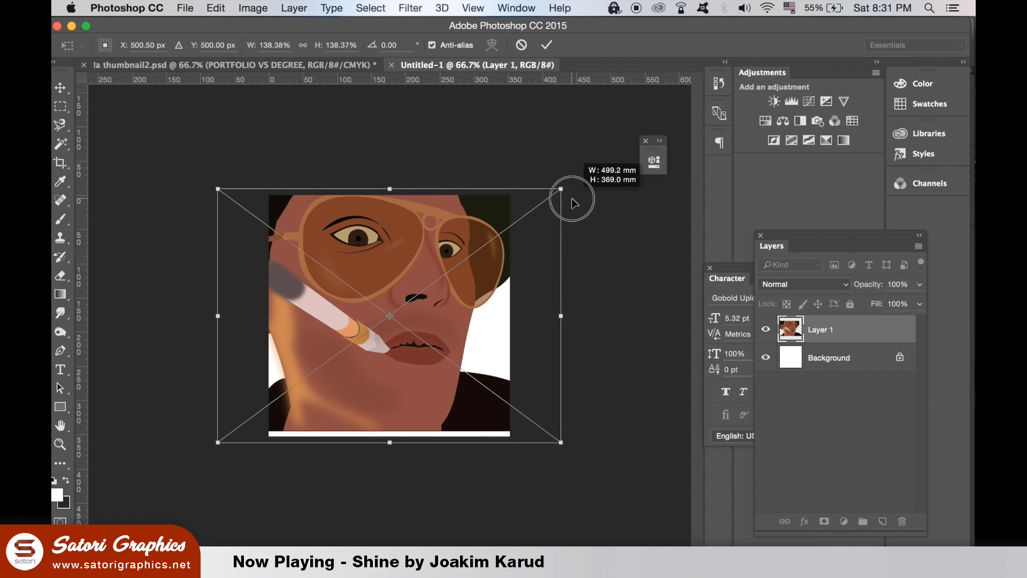
drag(560, 192, 567, 185)
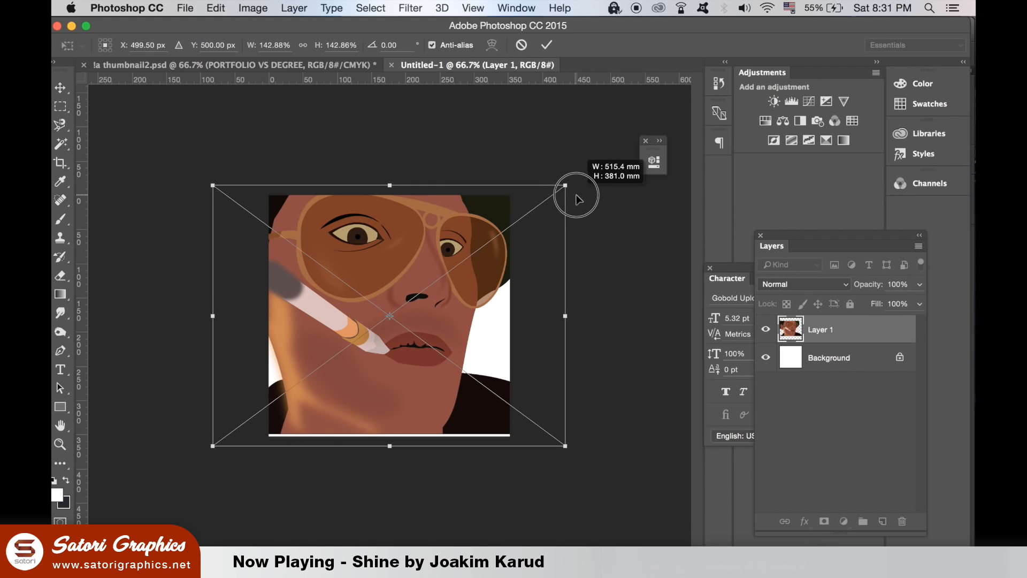
drag(577, 195, 432, 259)
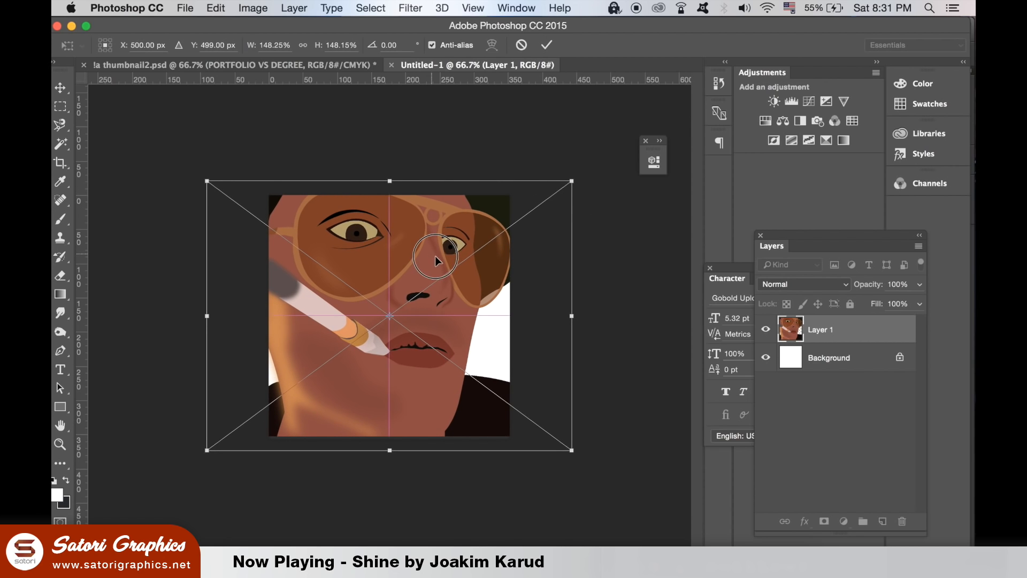
drag(435, 261, 468, 276)
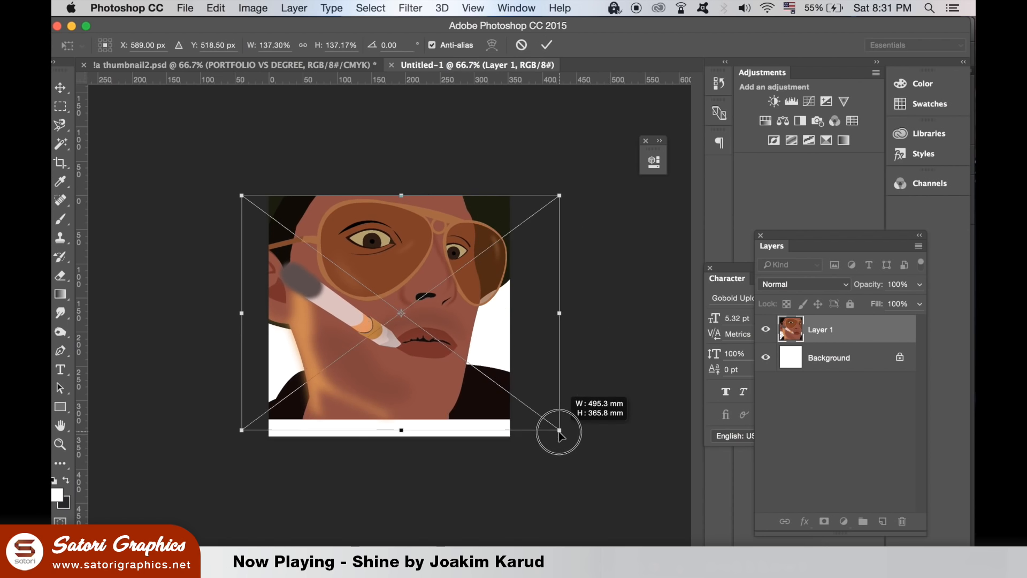
drag(559, 432, 574, 449)
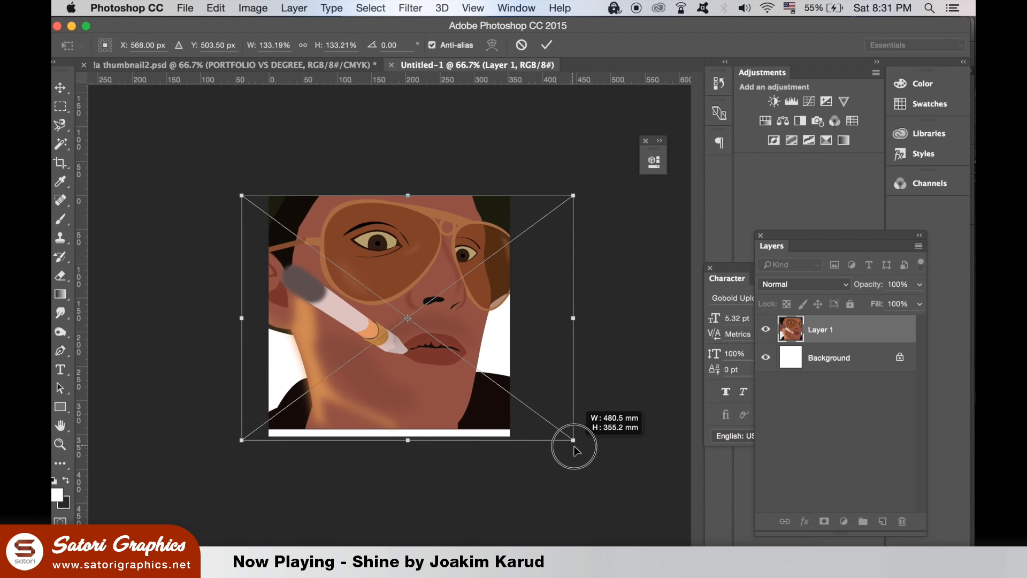
drag(574, 438, 581, 456)
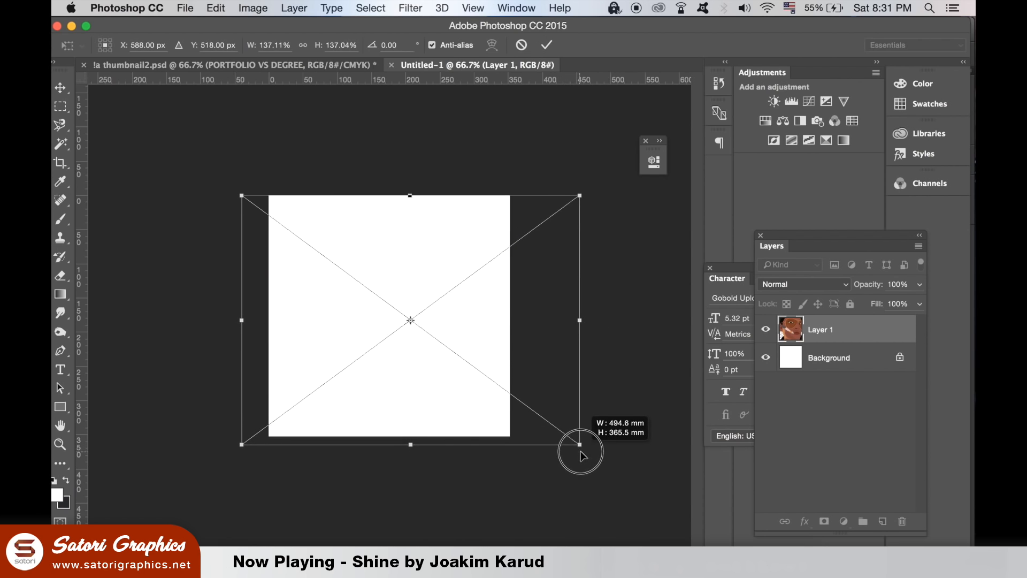
drag(579, 445, 585, 454)
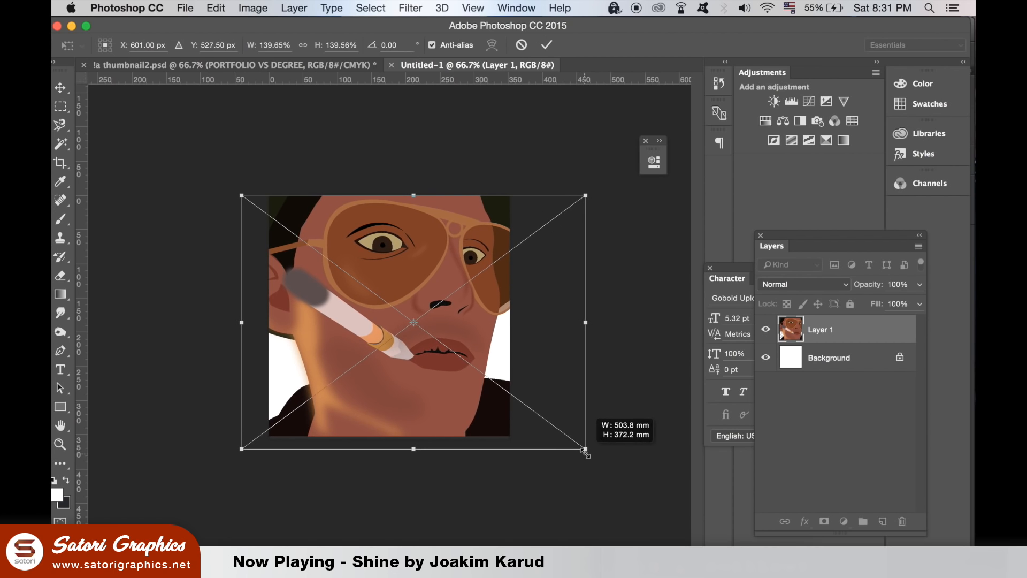